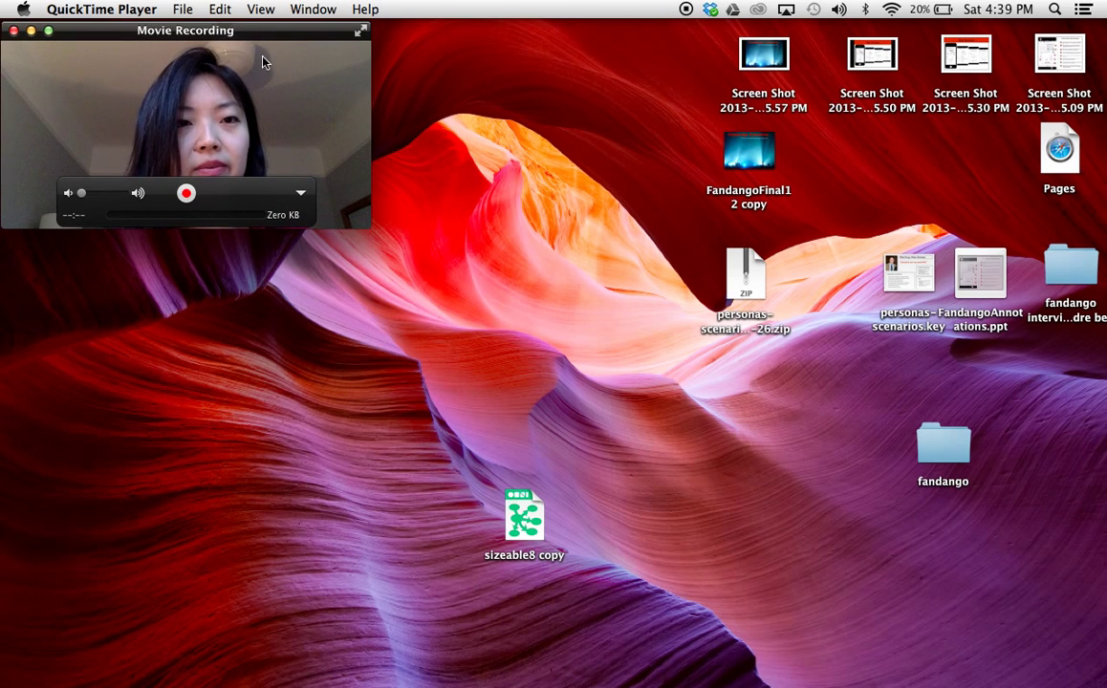
Step: Move the Movie Recording window aside and switch to the finished Keynote presentation
{"action": "left_click_drag", "start_coordinate": [185, 30], "coordinate": [755, 409]}
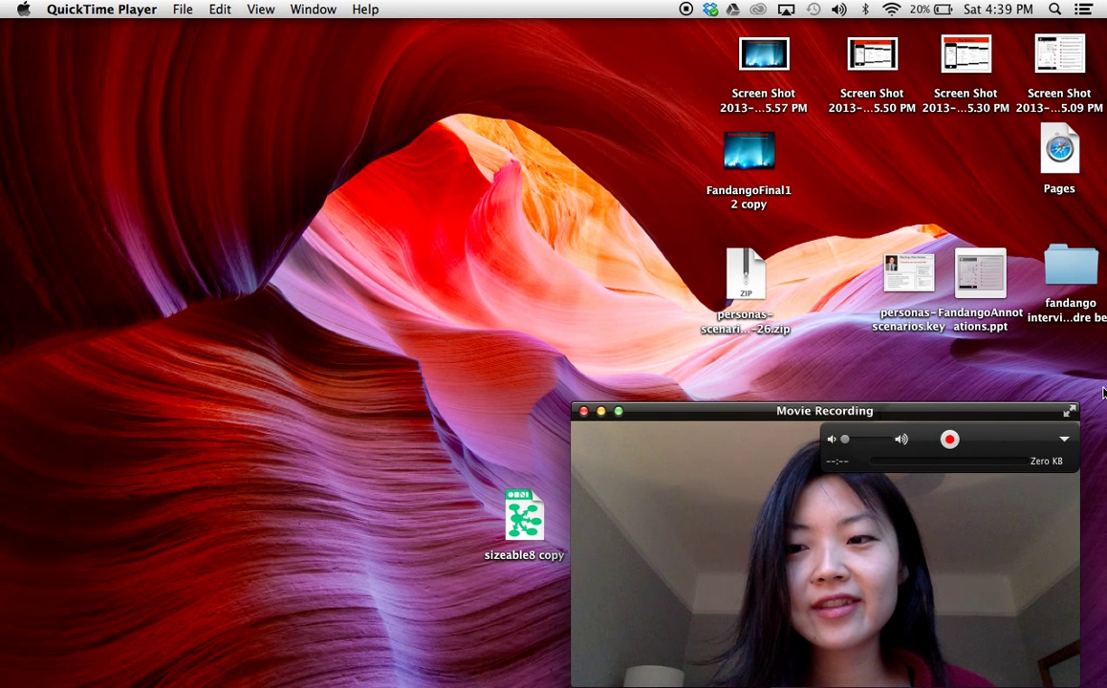
{"action": "left_click_drag", "start_coordinate": [824, 410], "coordinate": [918, 409]}
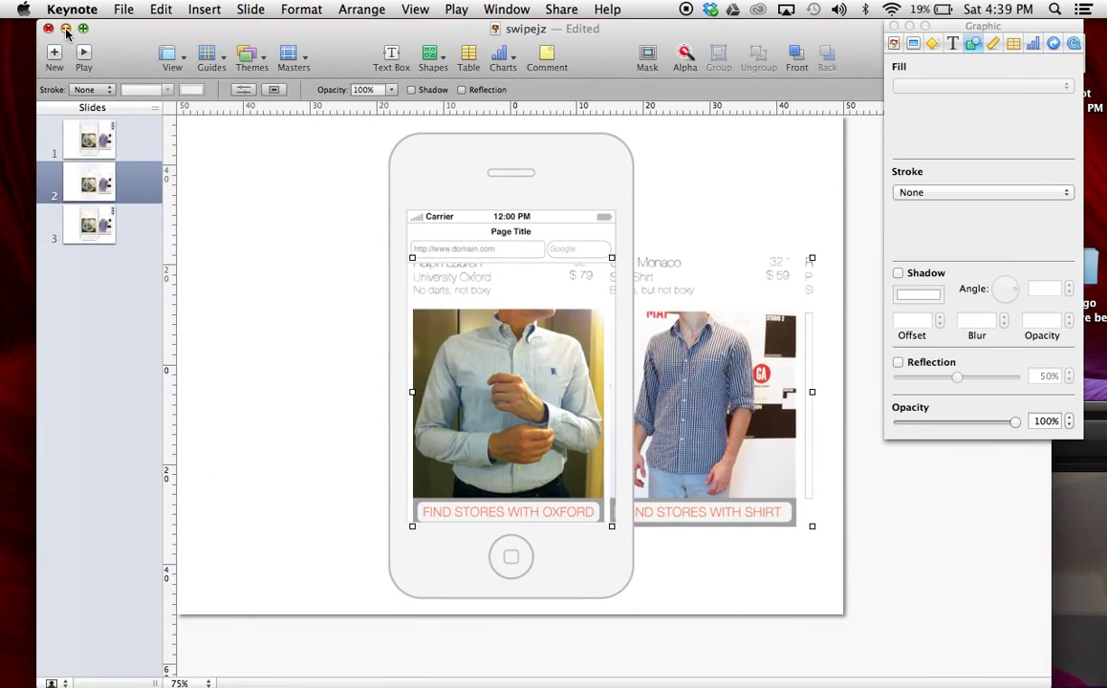
Step: Close the example deck and create a new presentation from the White theme
{"action": "left_click", "coordinate": [122, 8]}
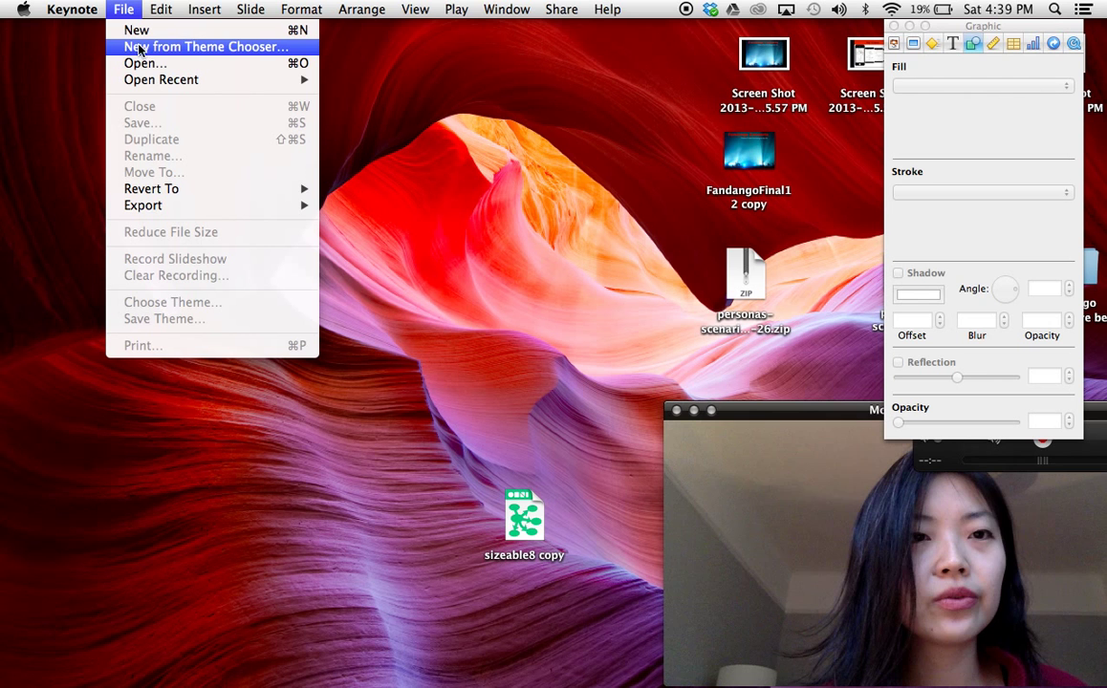
{"action": "left_click", "coordinate": [203, 46]}
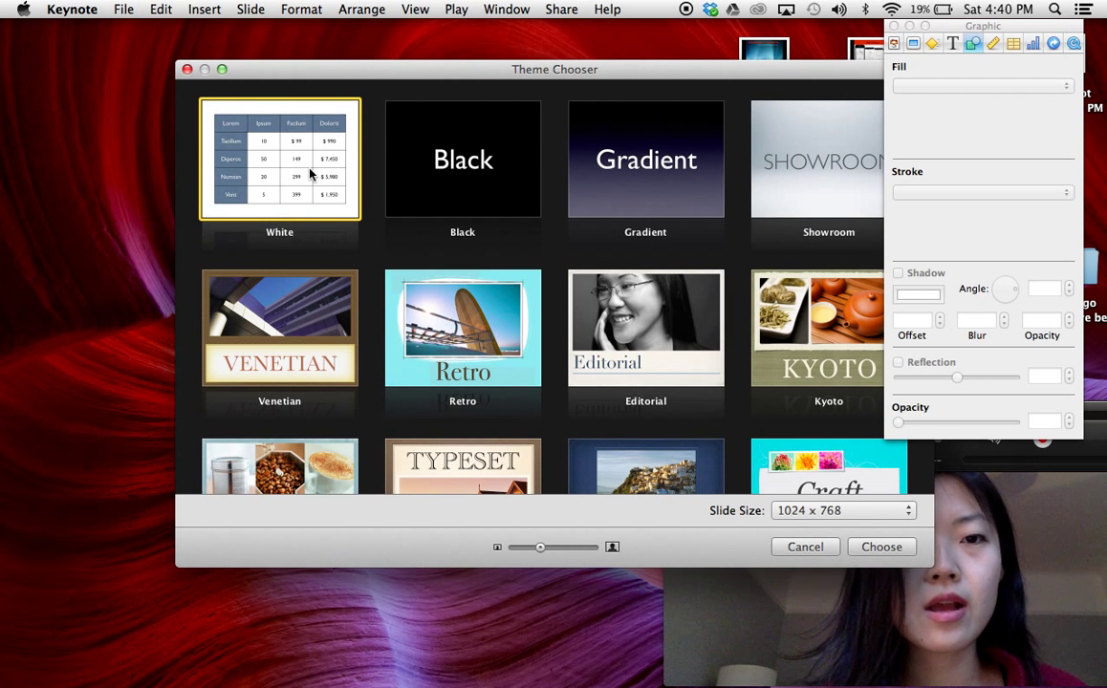
{"action": "left_click", "coordinate": [882, 547]}
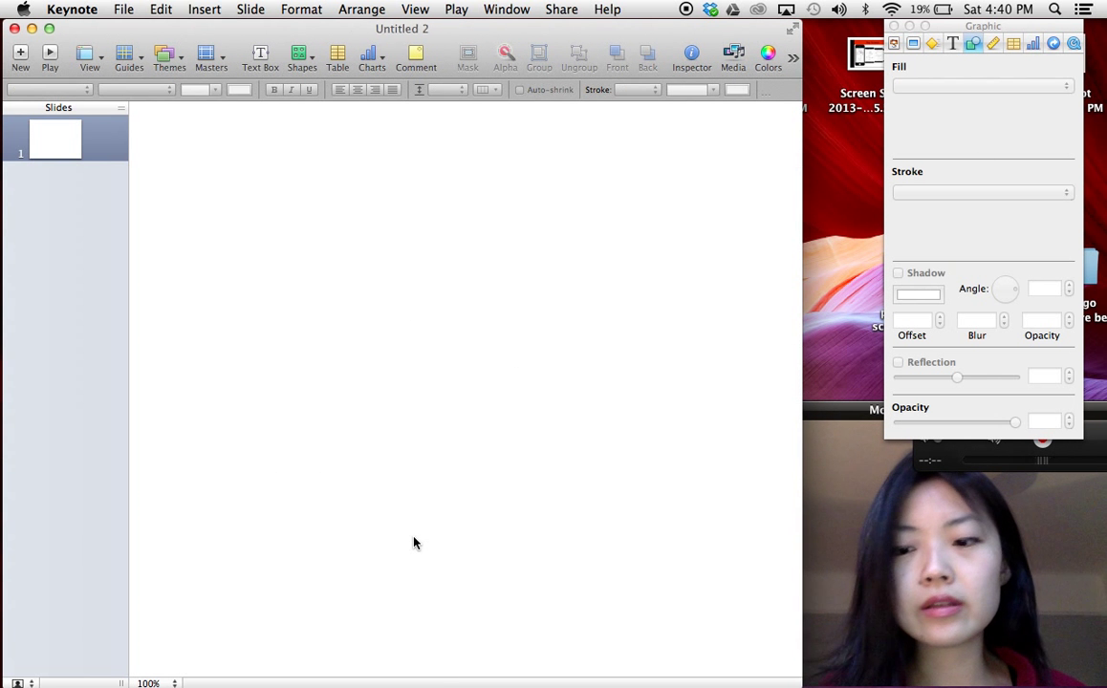
{"action": "left_click", "coordinate": [205, 8]}
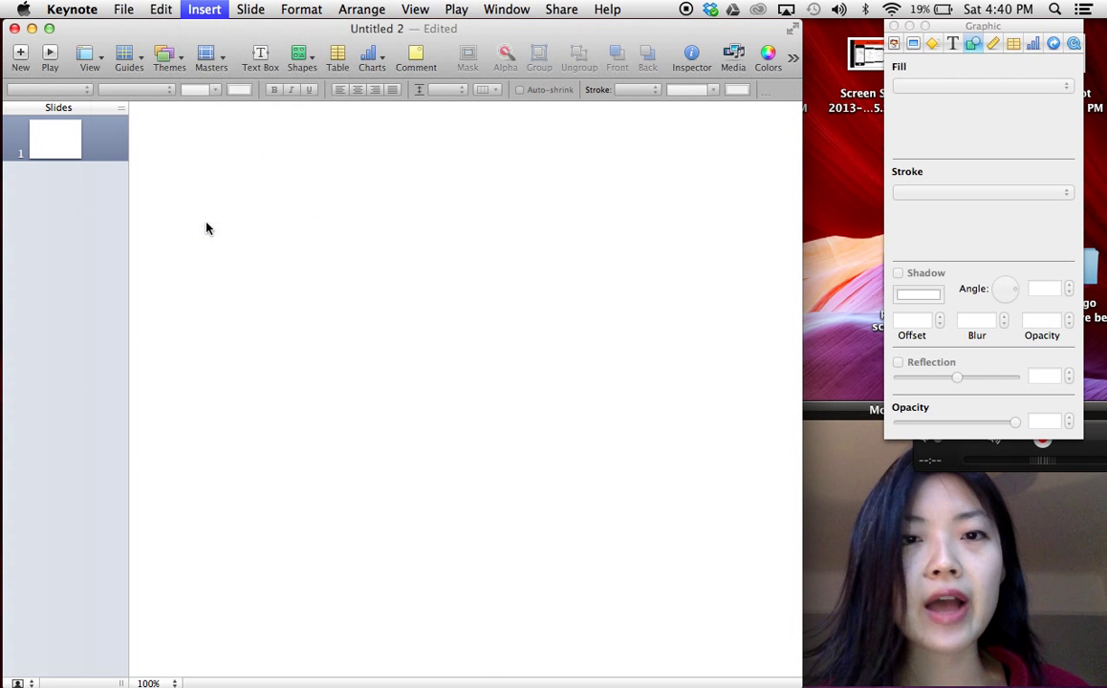
Step: Insert the 0shirts.png image from the productshots folder onto the slide
{"action": "left_click", "coordinate": [203, 7]}
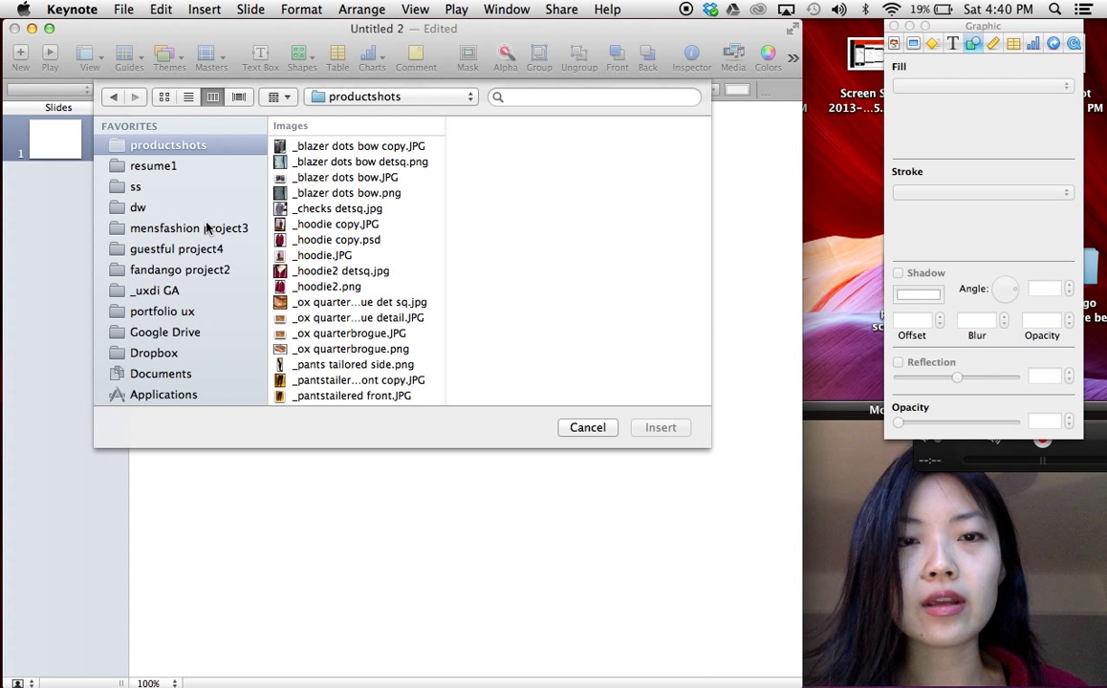
{"action": "left_click", "coordinate": [187, 228]}
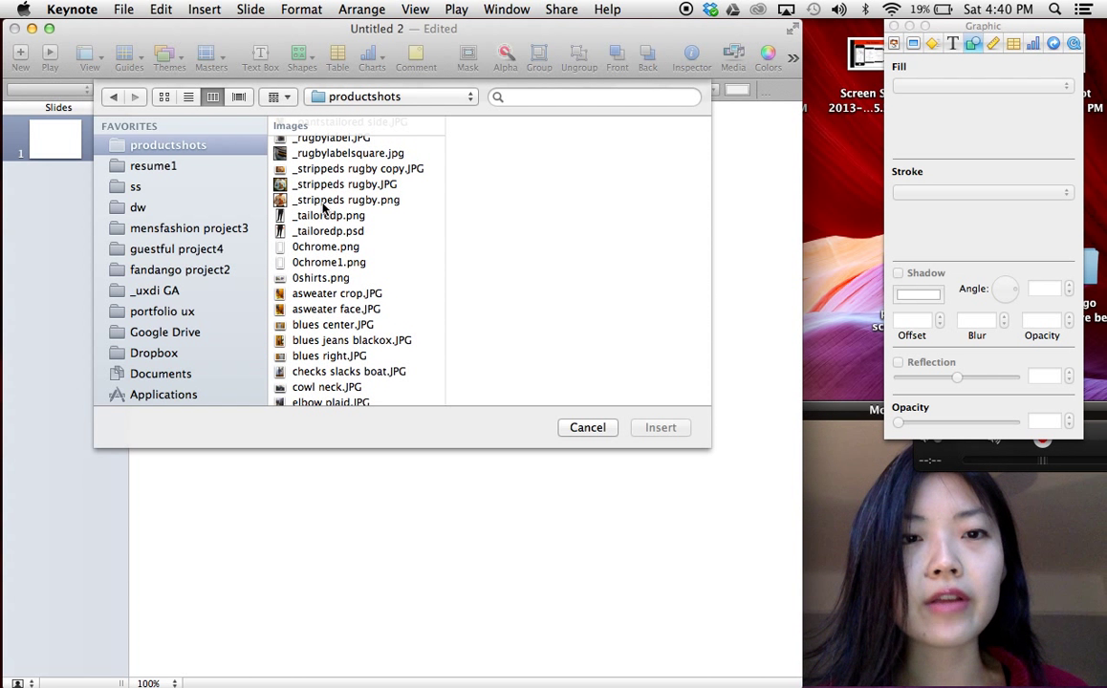
{"action": "scroll", "scroll_direction": "down", "scroll_amount": 3}
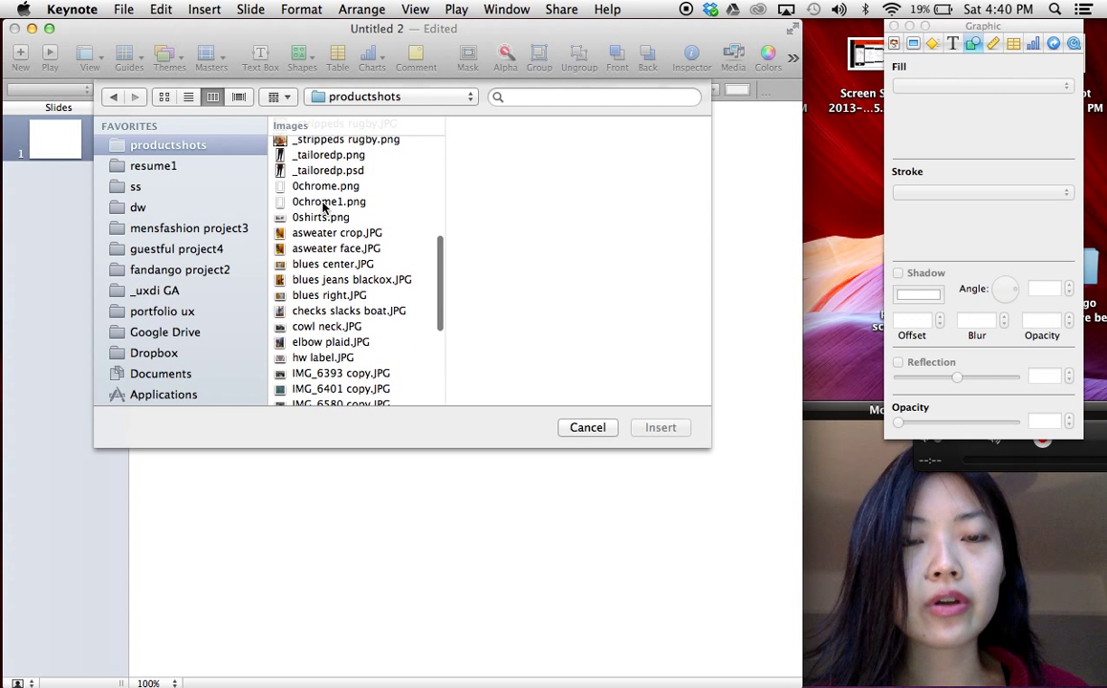
{"action": "left_click", "coordinate": [321, 218]}
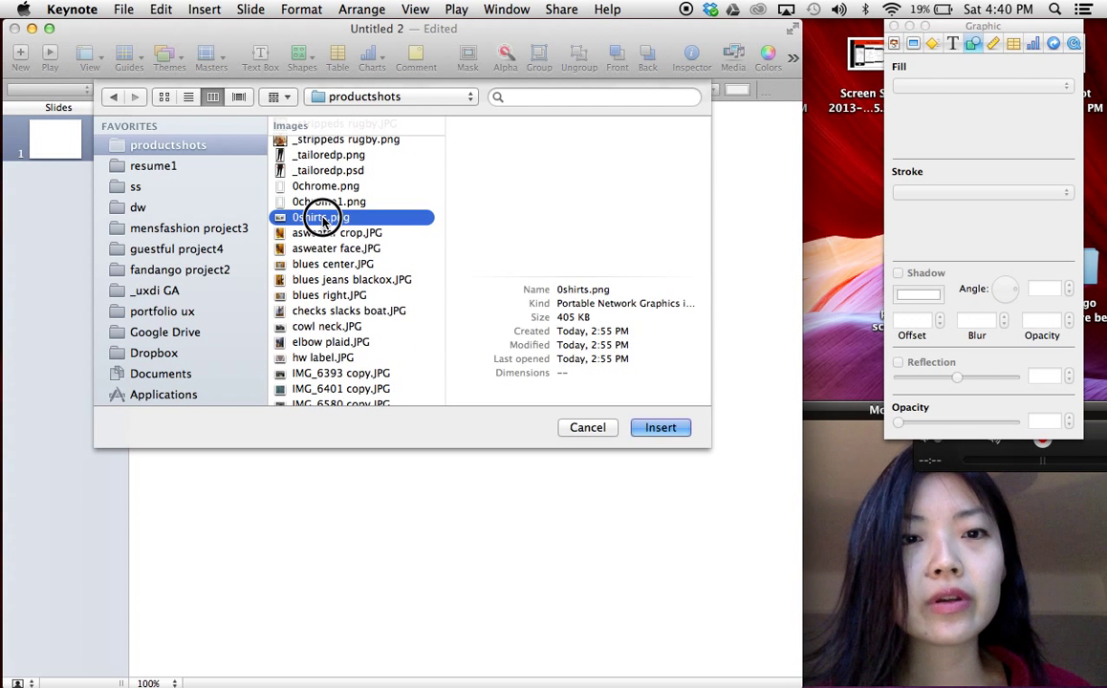
{"action": "left_click", "coordinate": [660, 428]}
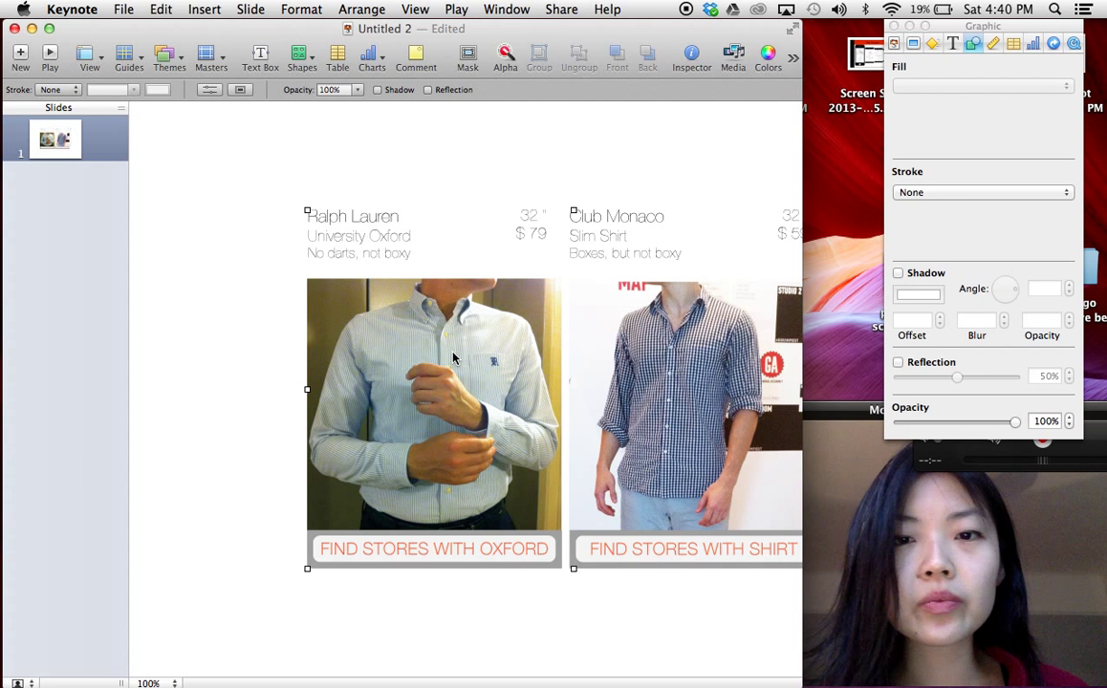
Step: Nudge the shirts image left and insert the 0chrome1.png iPhone frame image
{"action": "left_click_drag", "start_coordinate": [456, 359], "coordinate": [383, 363]}
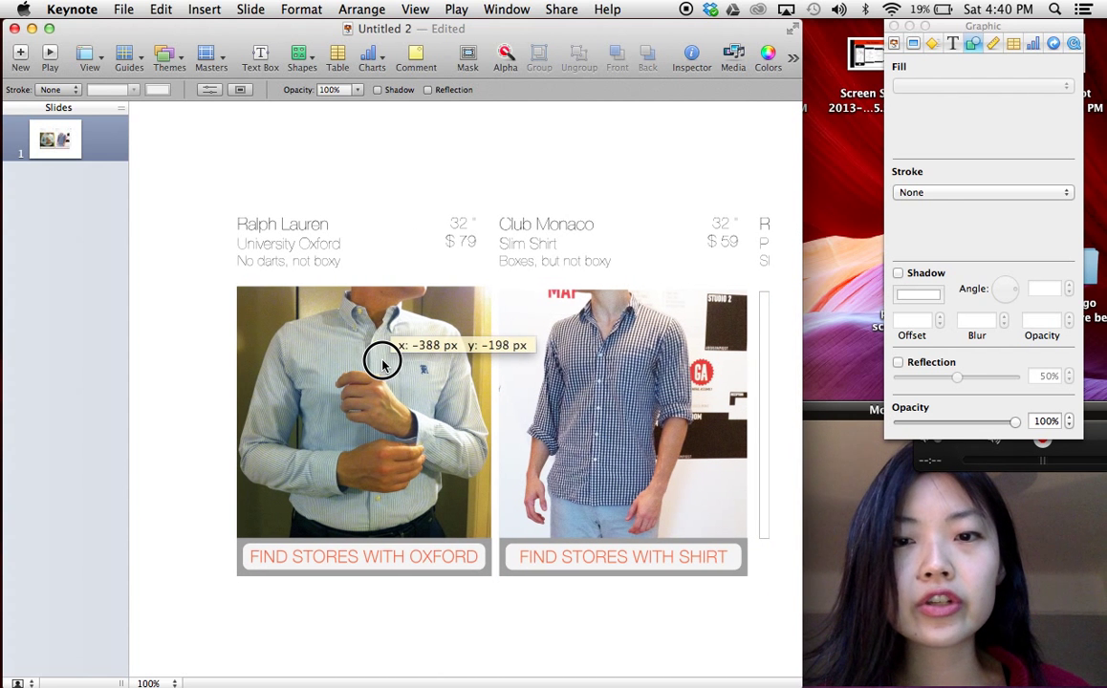
{"action": "left_click", "coordinate": [203, 8]}
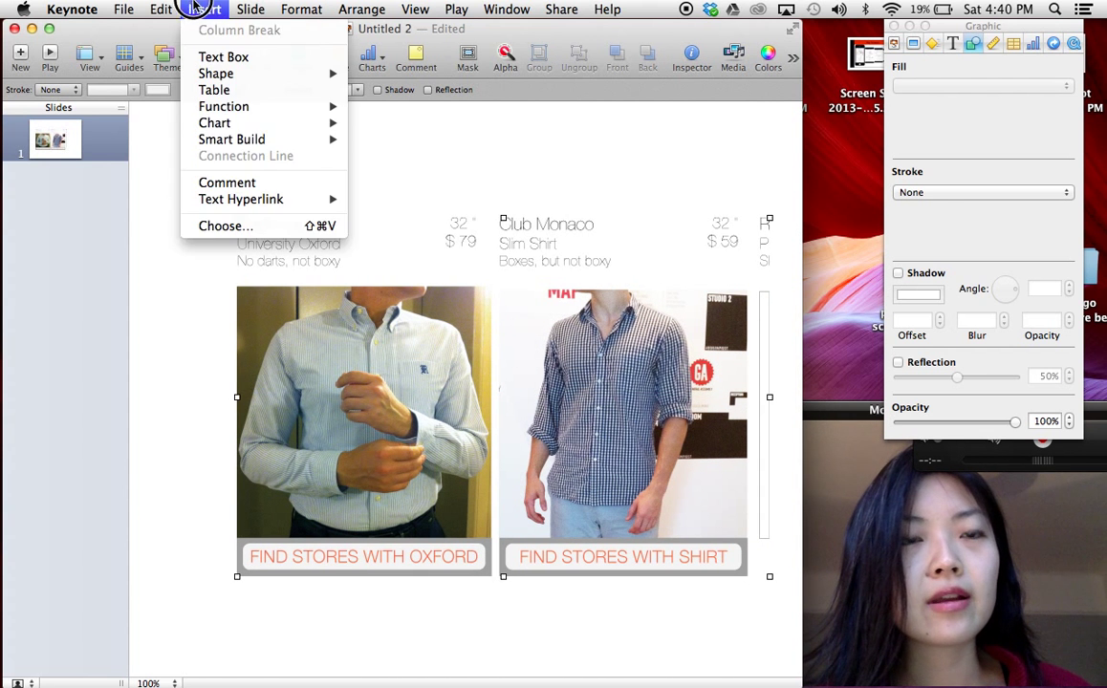
{"action": "left_click", "coordinate": [226, 225]}
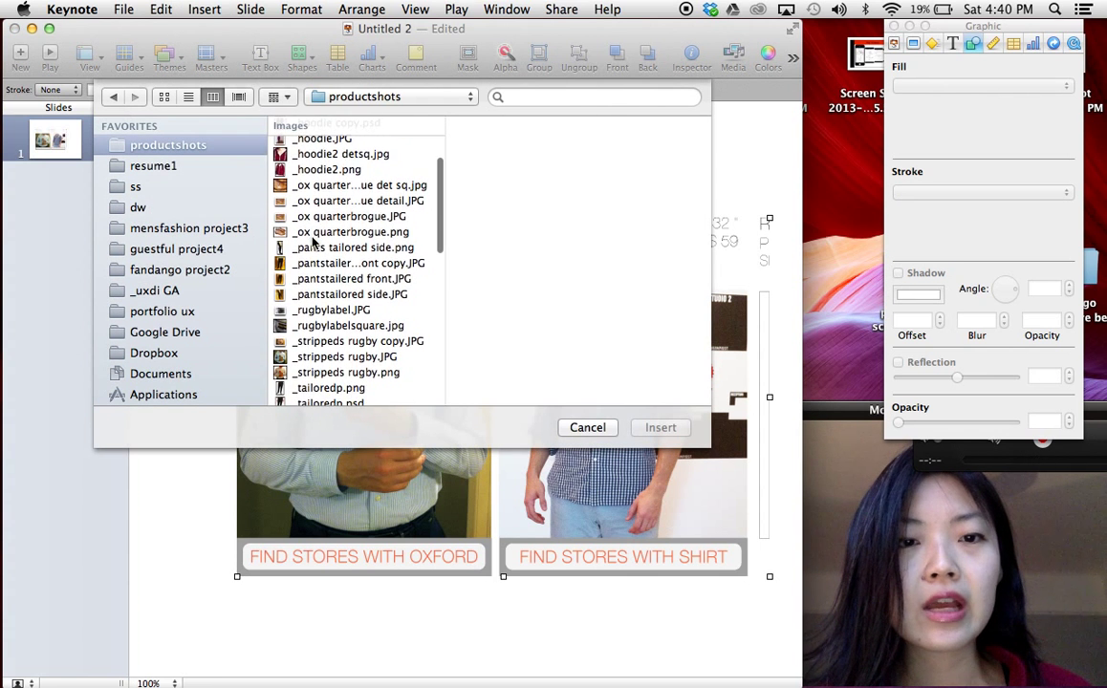
{"action": "scroll", "scroll_direction": "down", "scroll_amount": 3}
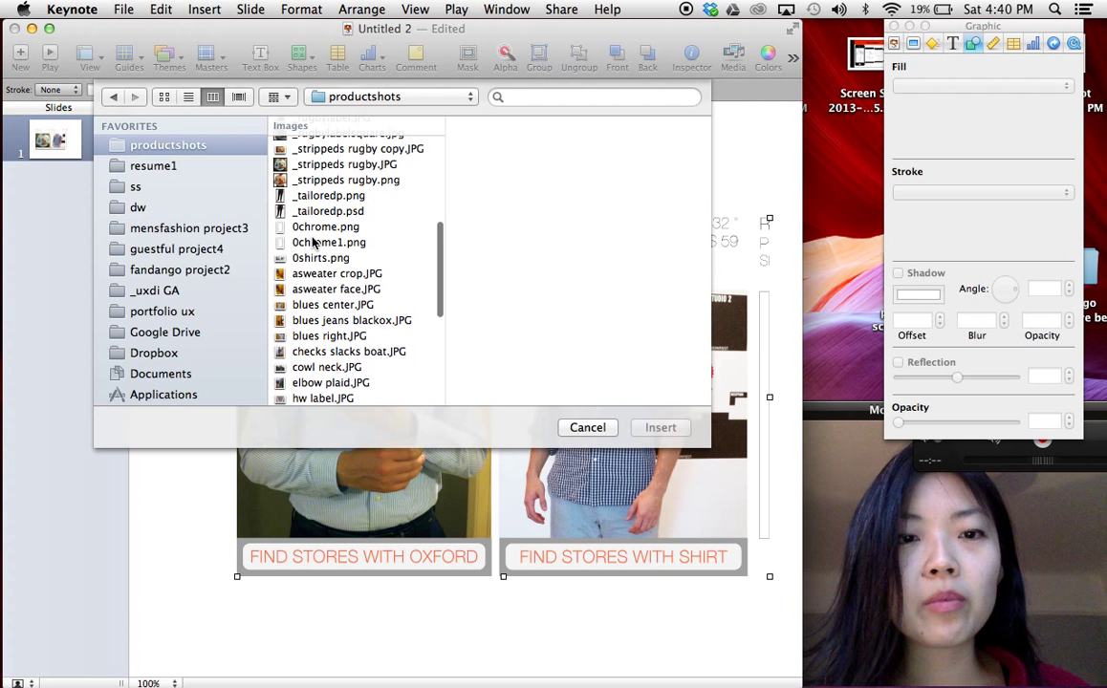
{"action": "left_click", "coordinate": [329, 241]}
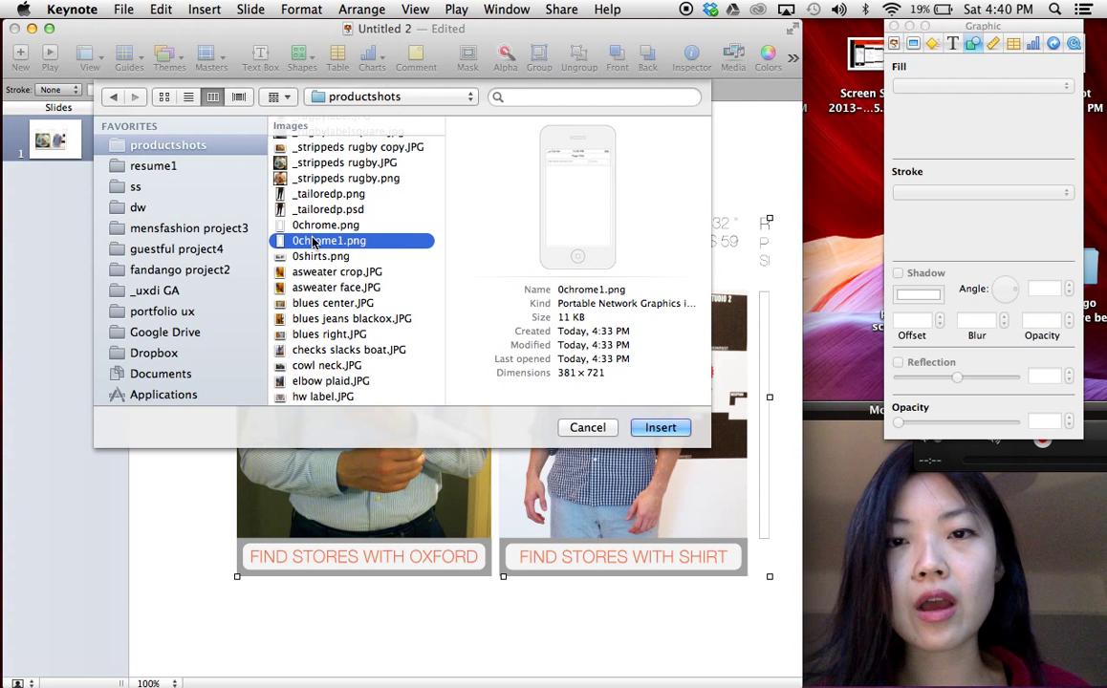
{"action": "left_click", "coordinate": [325, 225]}
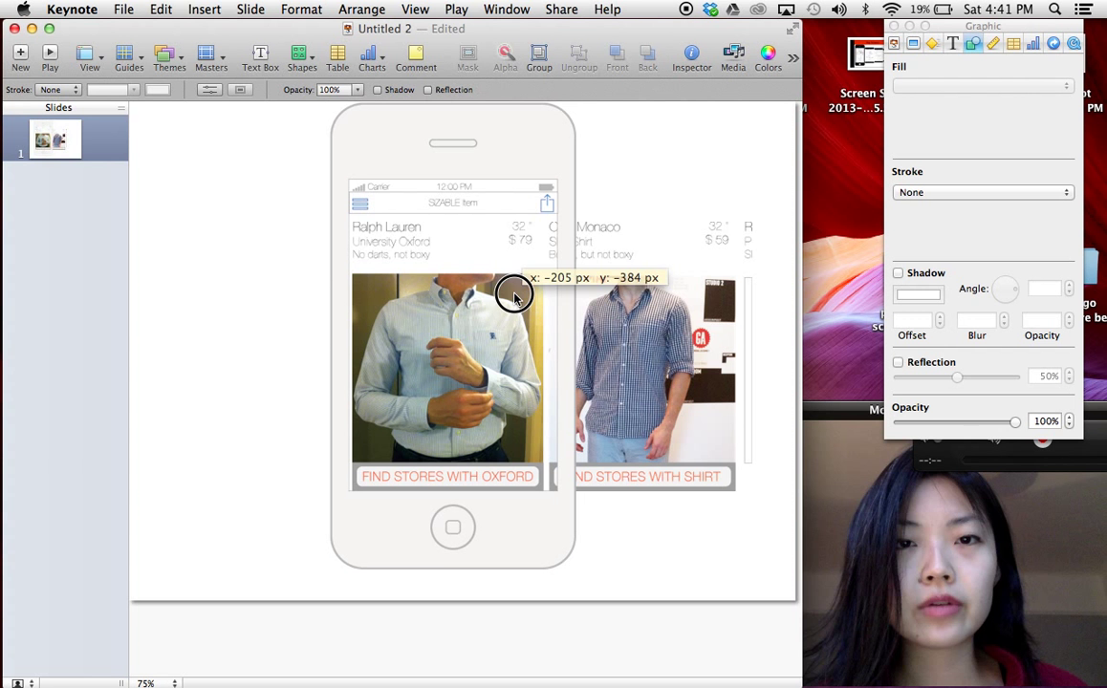
Step: Open the View menu to reach the slide display options
{"action": "left_click", "coordinate": [415, 8]}
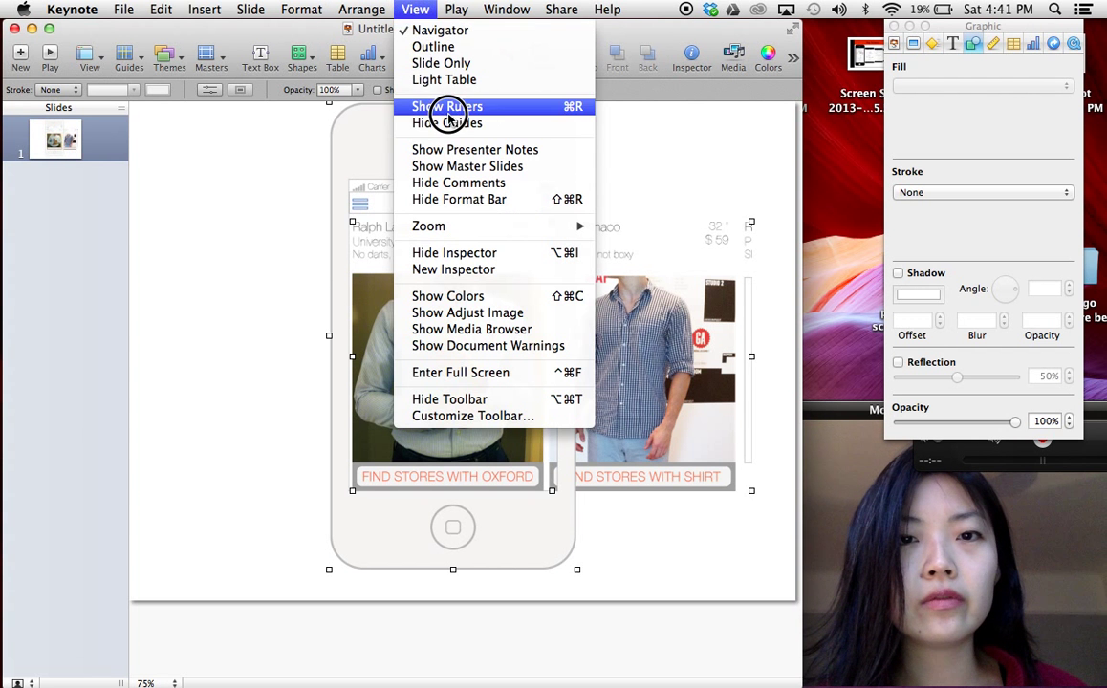
Step: Show rulers, align the shirts image inside the iPhone screen and show the Inspector
{"action": "left_click", "coordinate": [447, 107]}
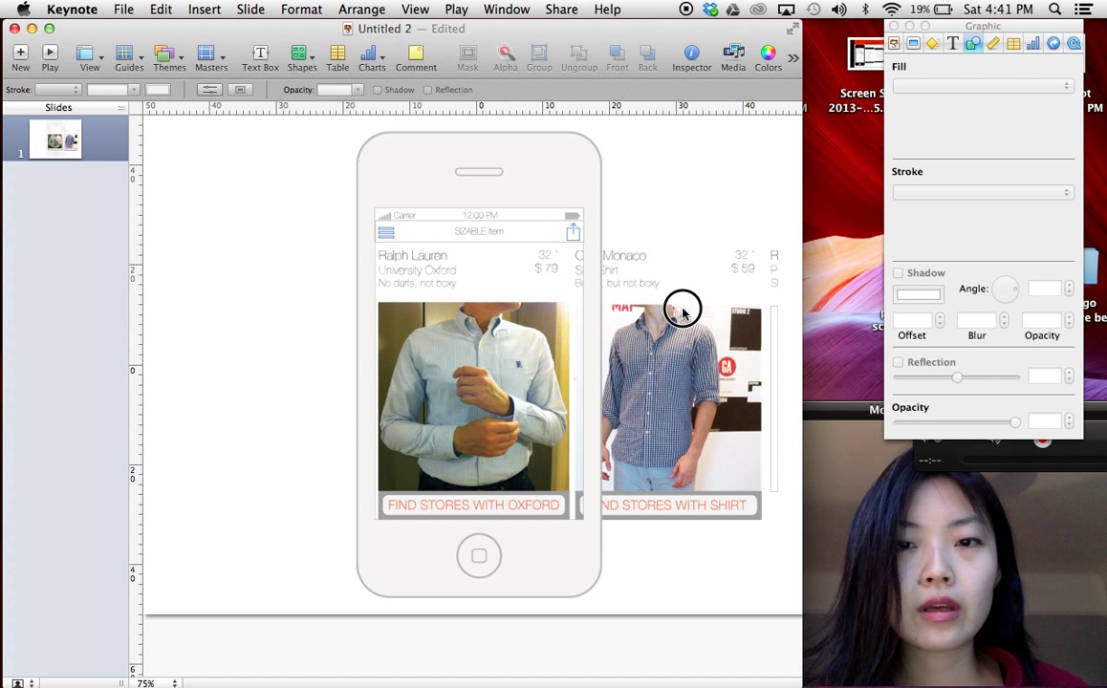
{"action": "left_click", "coordinate": [474, 396]}
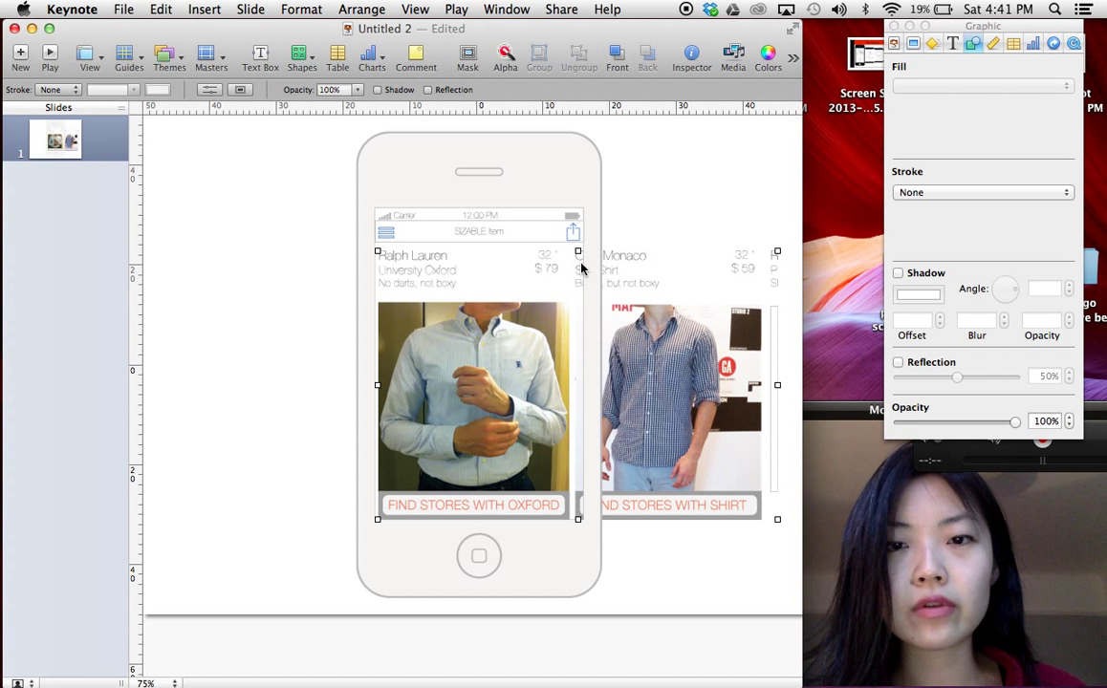
{"action": "mouse_move", "coordinate": [666, 357]}
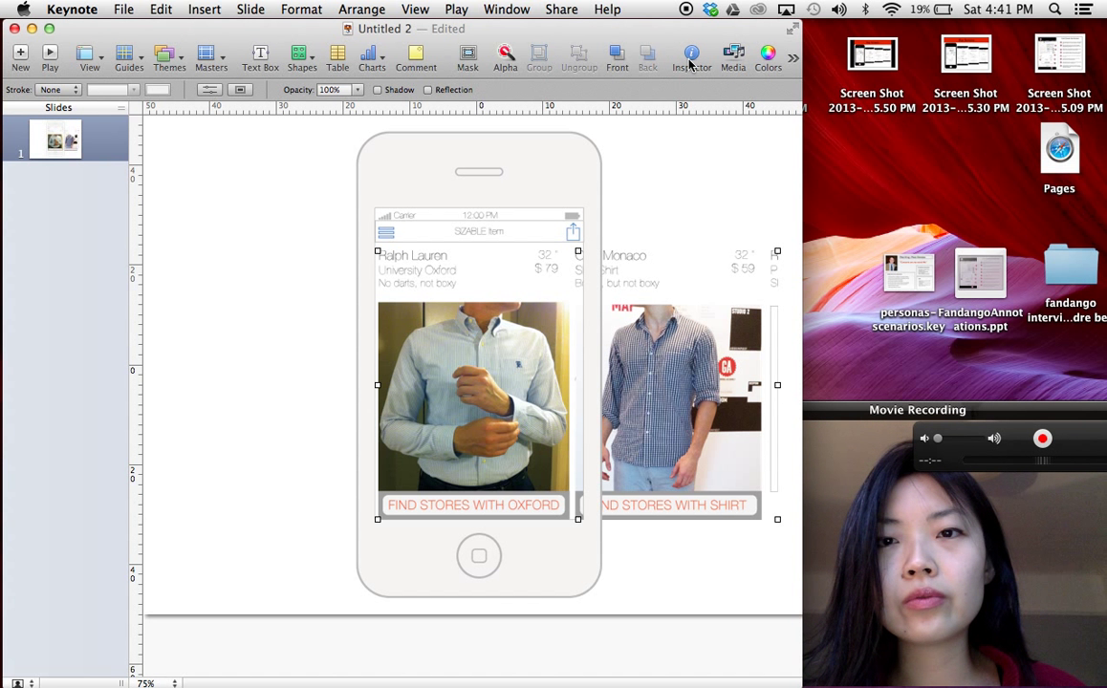
{"action": "left_click", "coordinate": [692, 55]}
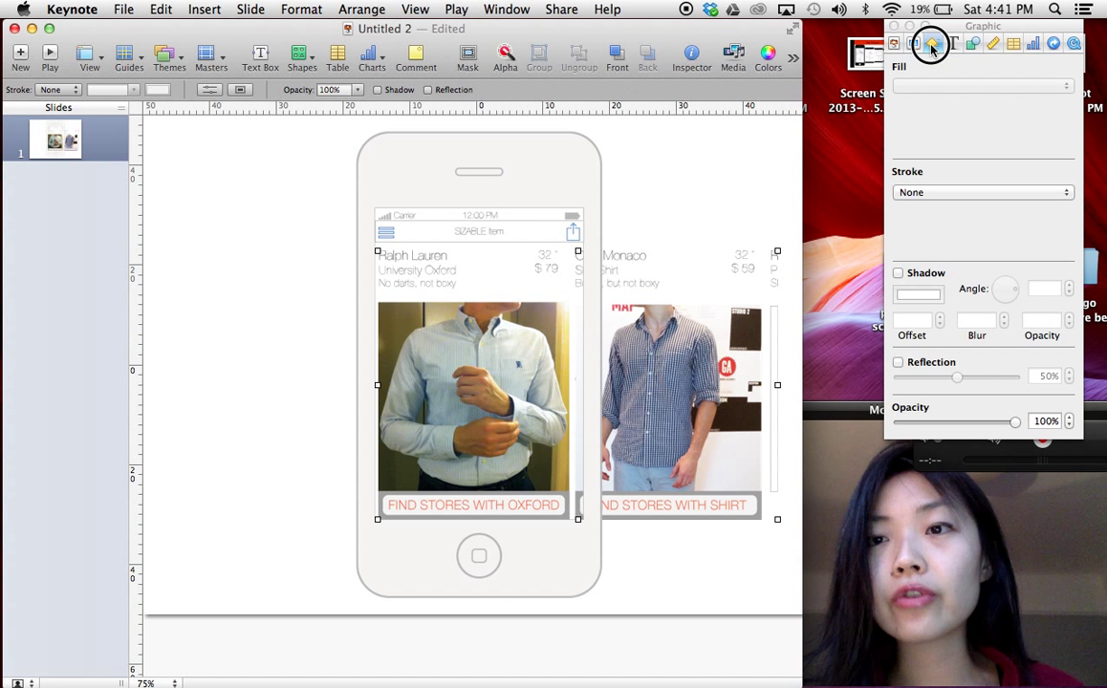
Step: Switch the Inspector to the Build pane for the selected carousel image
{"action": "left_click", "coordinate": [934, 44]}
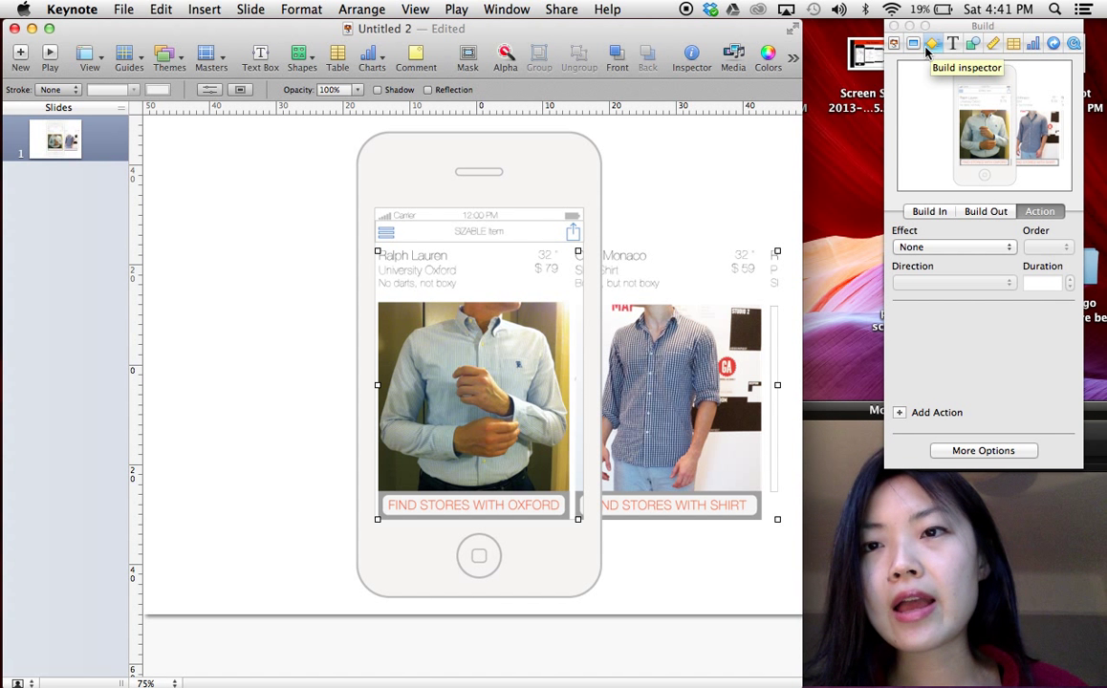
{"action": "left_click", "coordinate": [914, 44]}
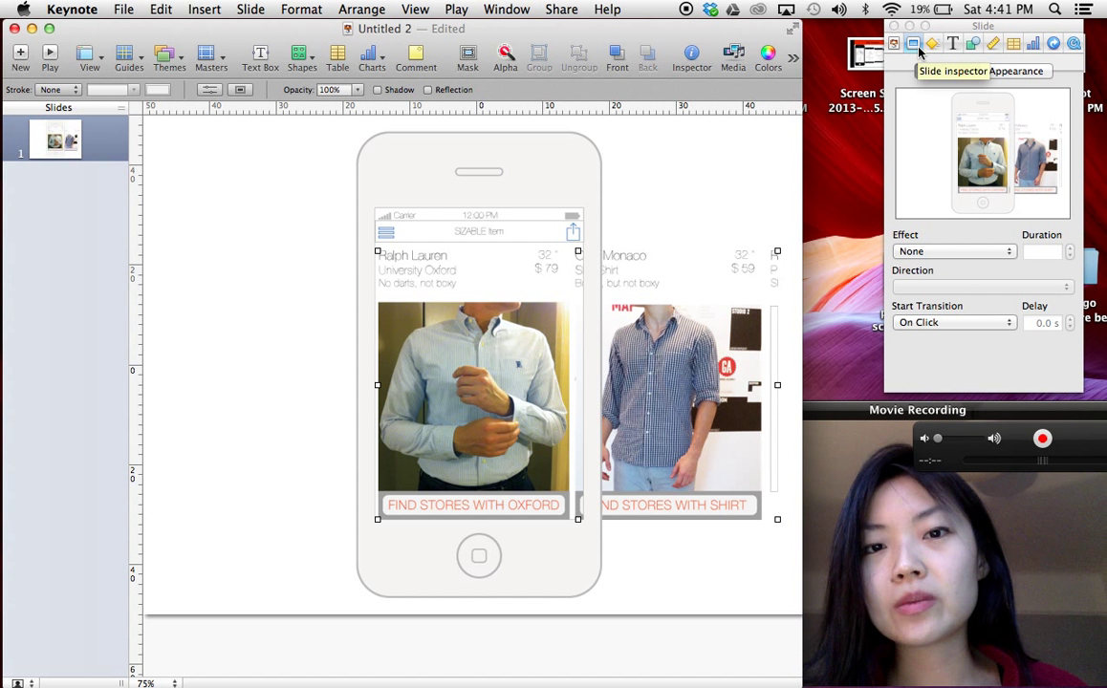
{"action": "left_click", "coordinate": [934, 44]}
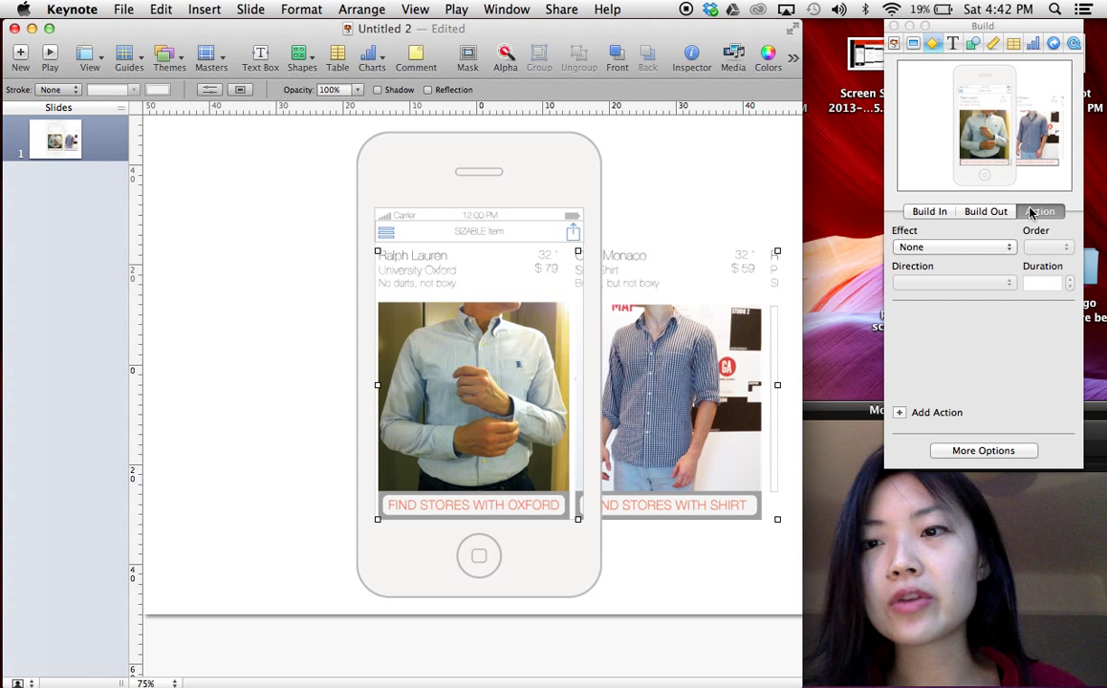
Step: Choose Move as the carousel's action build effect
{"action": "left_click", "coordinate": [952, 247]}
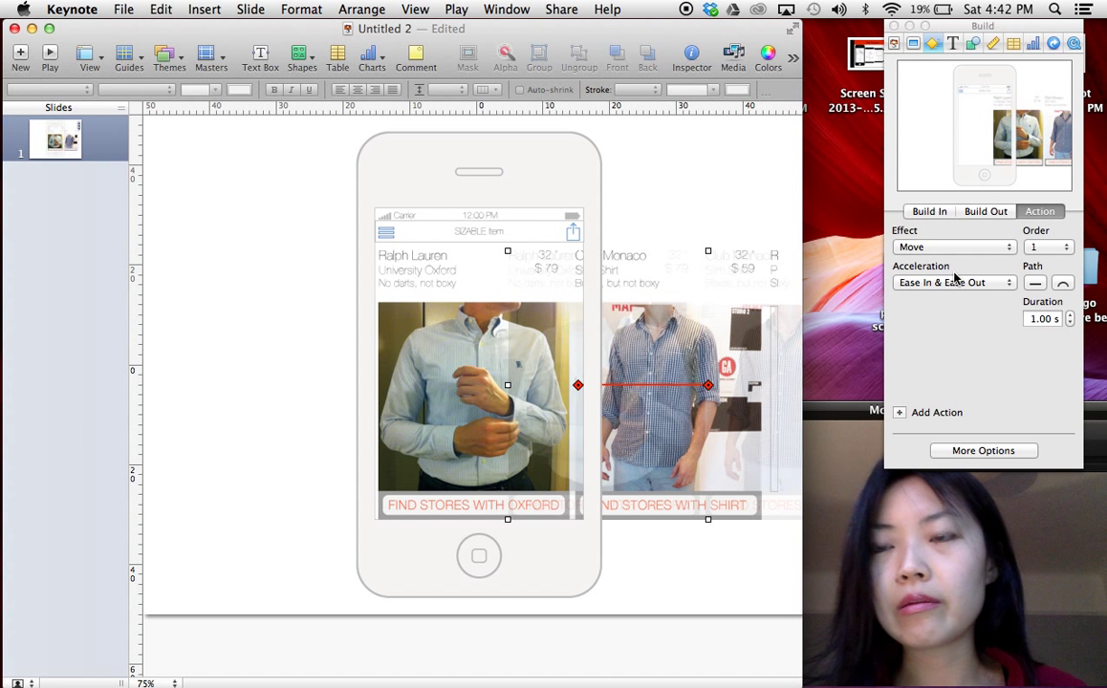
{"action": "mouse_move", "coordinate": [675, 346]}
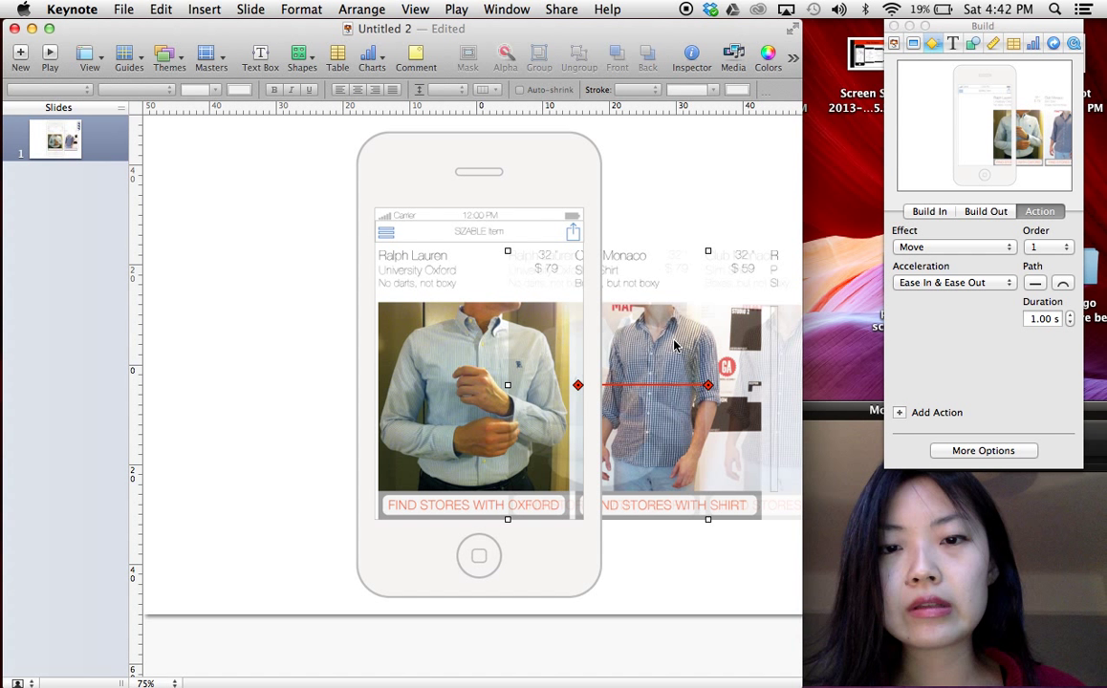
{"action": "mouse_move", "coordinate": [581, 386]}
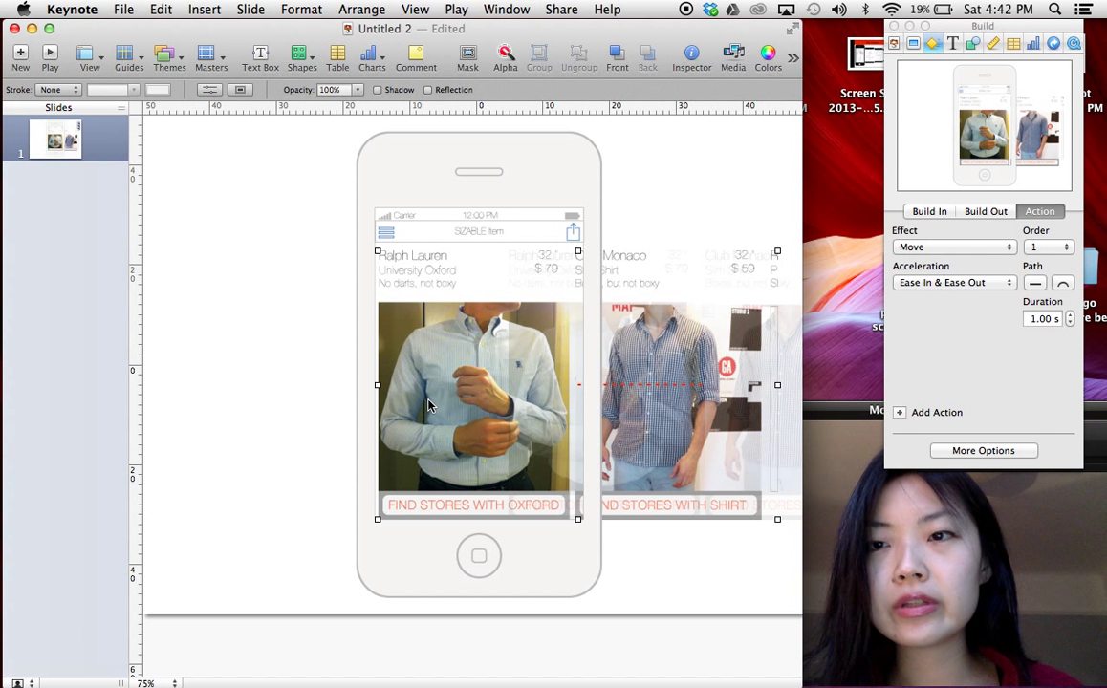
{"action": "mouse_move", "coordinate": [646, 411]}
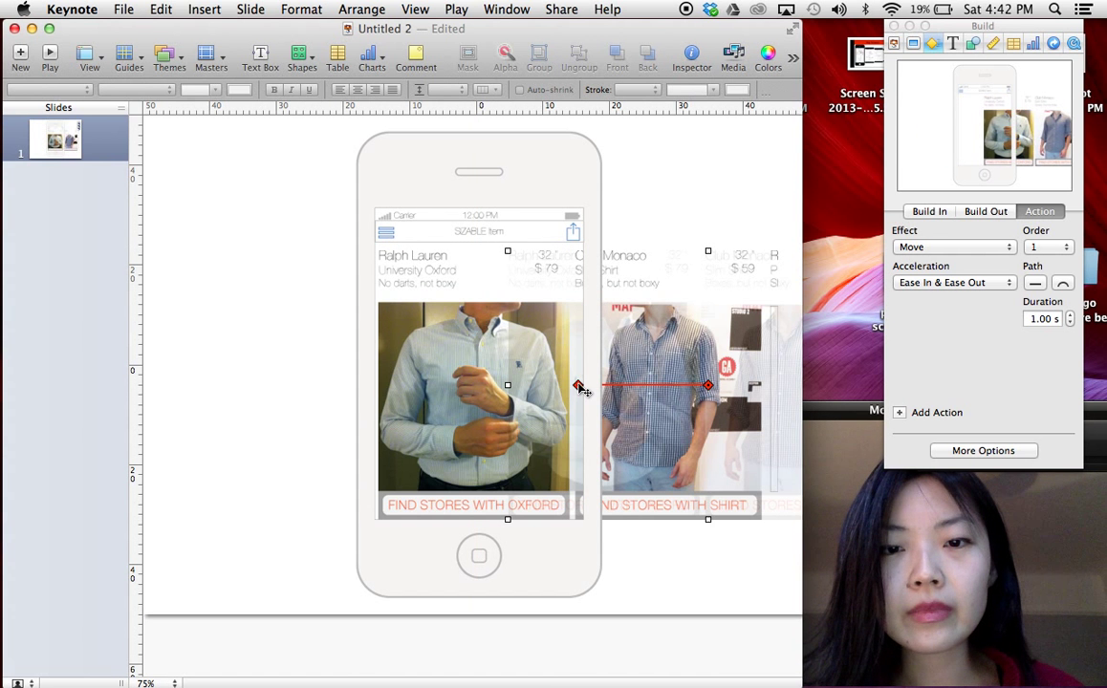
Step: Drag the Move end position left one card width with Ease In & Ease Out acceleration
{"action": "left_click_drag", "start_coordinate": [577, 387], "coordinate": [443, 371]}
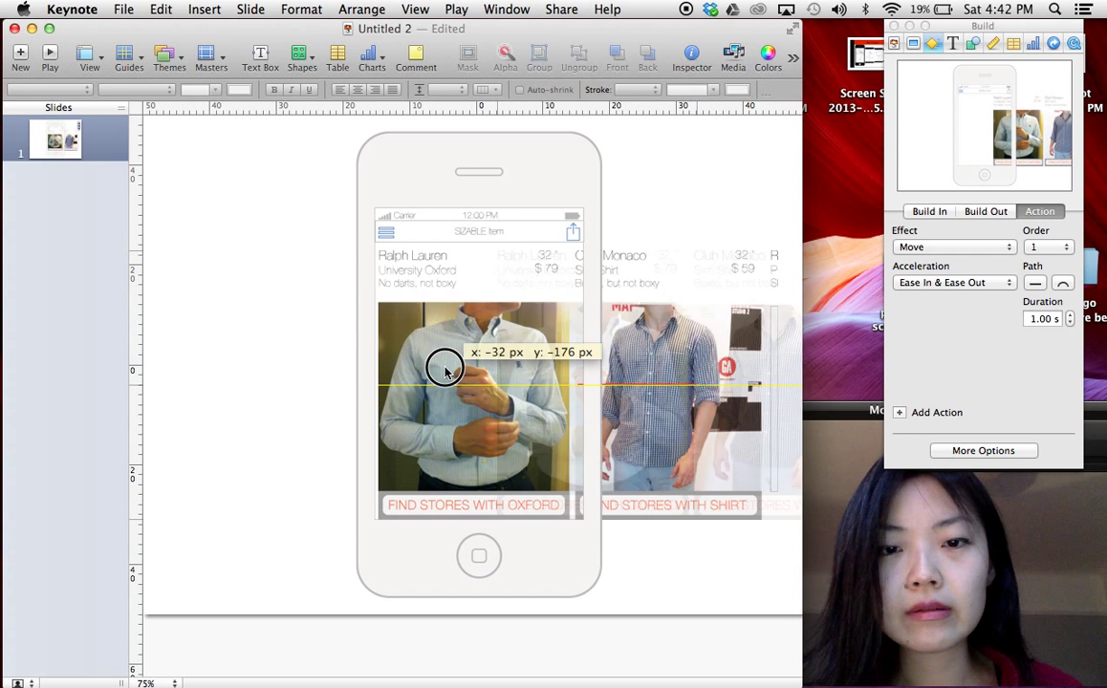
{"action": "left_click_drag", "start_coordinate": [444, 367], "coordinate": [218, 367]}
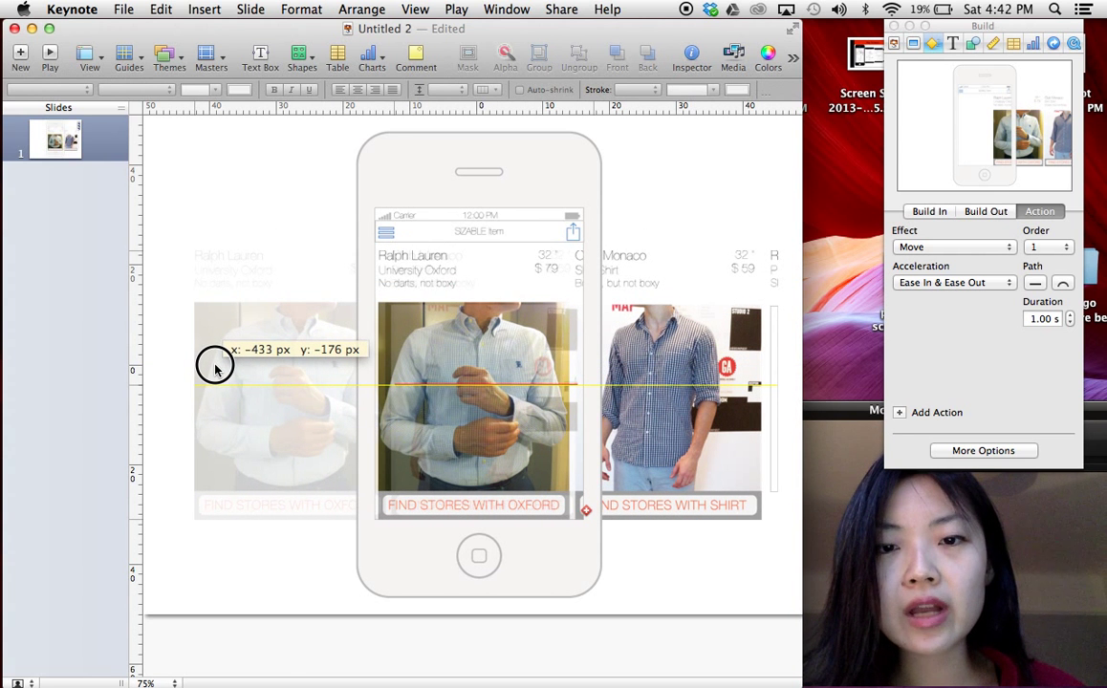
{"action": "left_click_drag", "start_coordinate": [214, 367], "coordinate": [201, 365]}
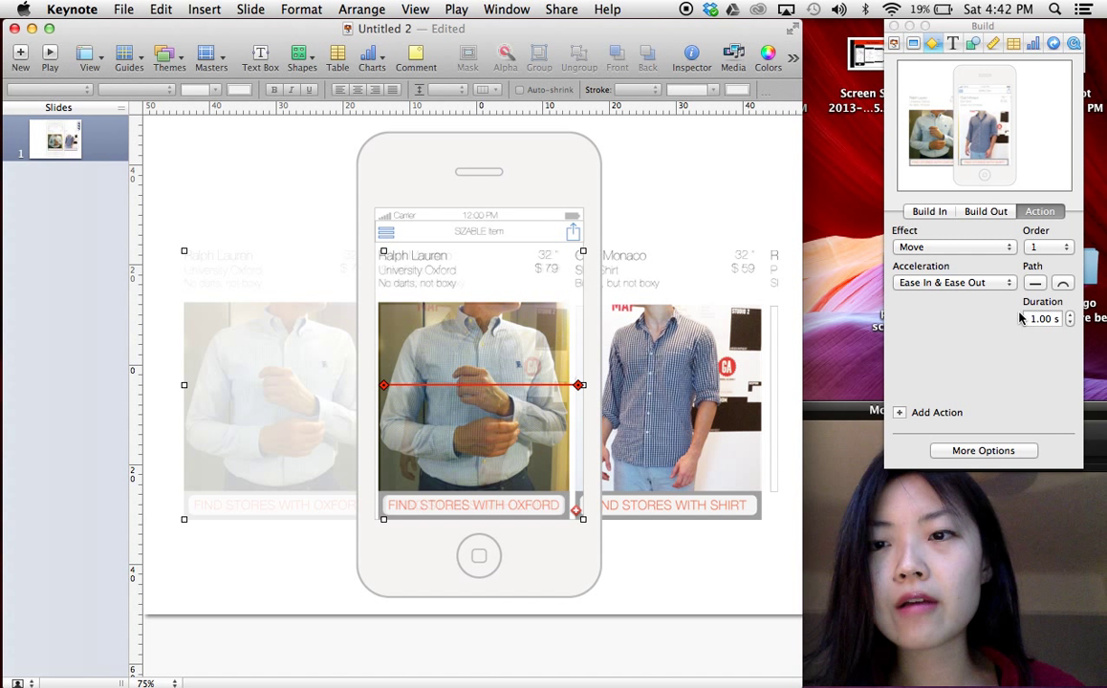
{"action": "left_click", "coordinate": [952, 283]}
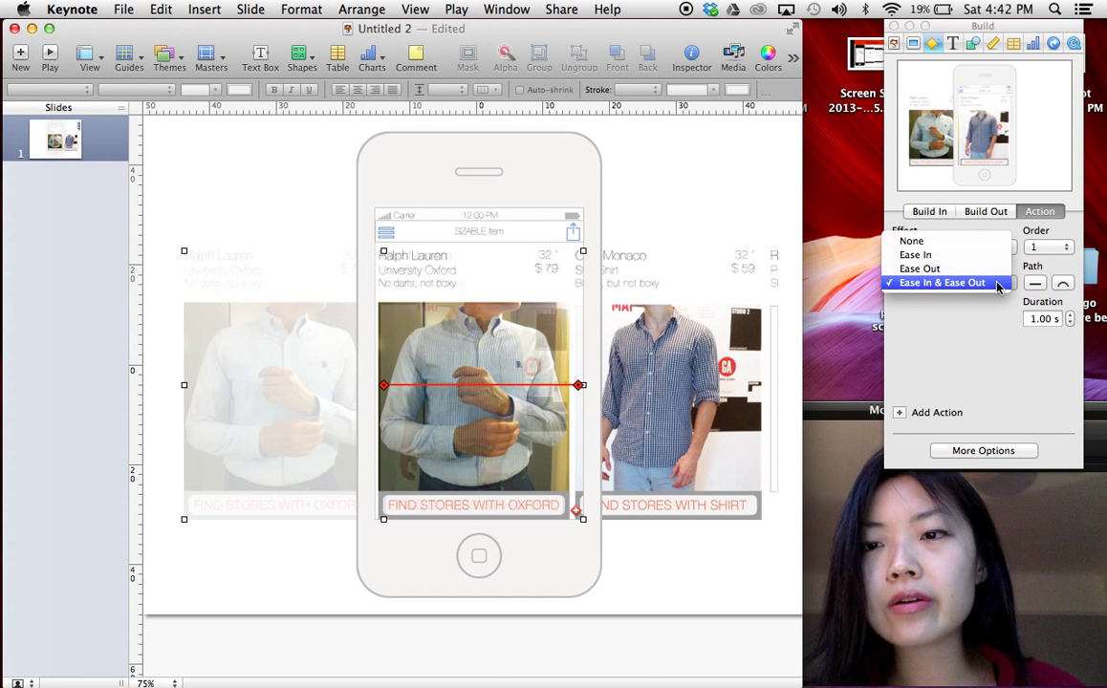
{"action": "left_click", "coordinate": [952, 247]}
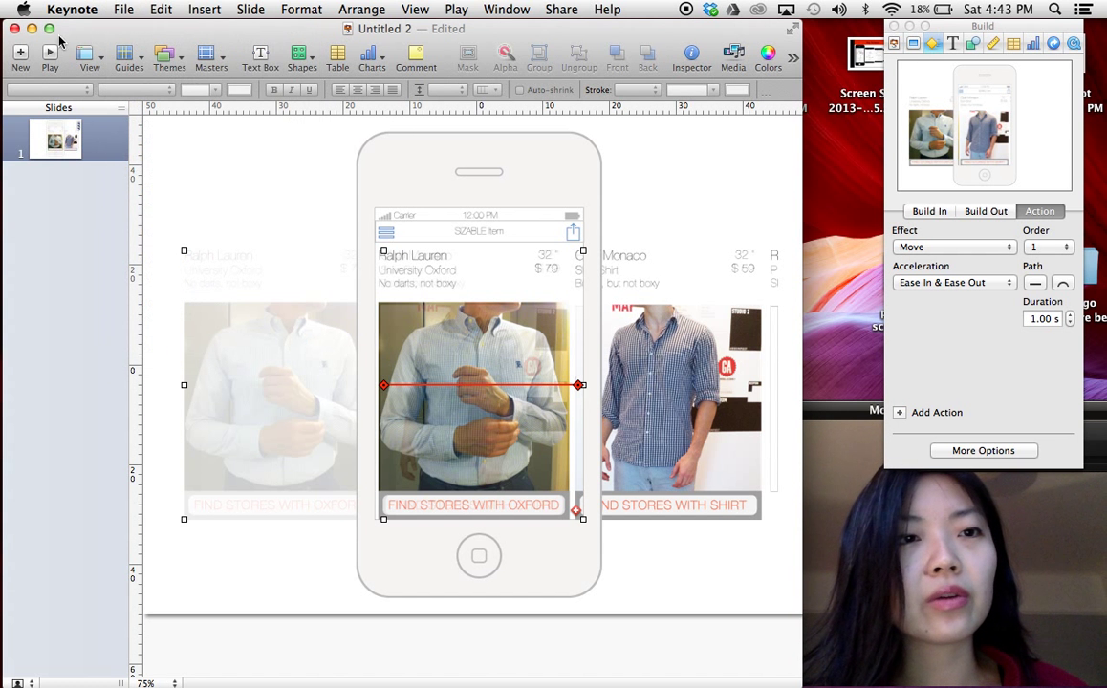
{"action": "left_click", "coordinate": [50, 53]}
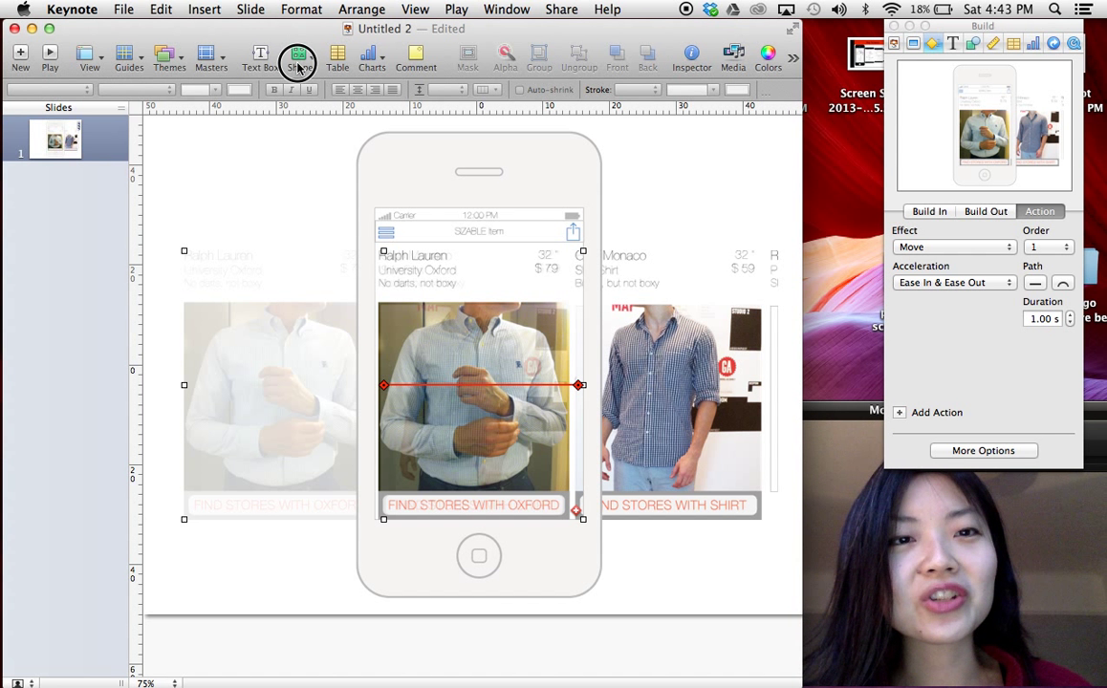
Step: Insert a square shape and stretch it into a tall rectangle left of the phone frame
{"action": "left_click", "coordinate": [299, 54]}
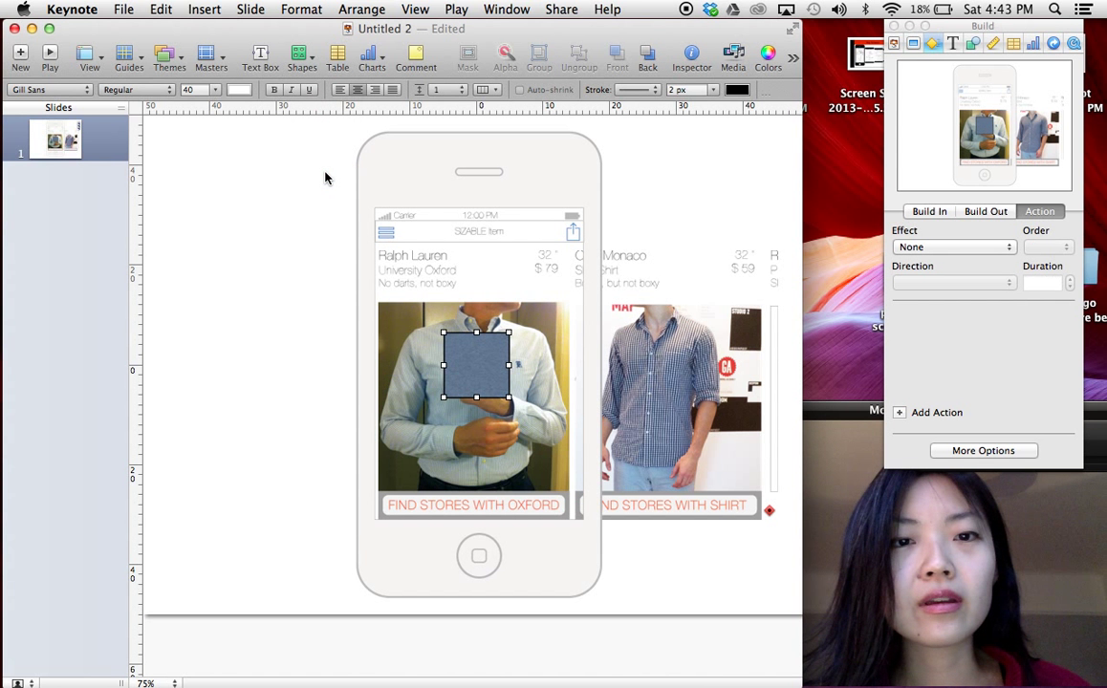
{"action": "left_click_drag", "start_coordinate": [478, 367], "coordinate": [316, 157]}
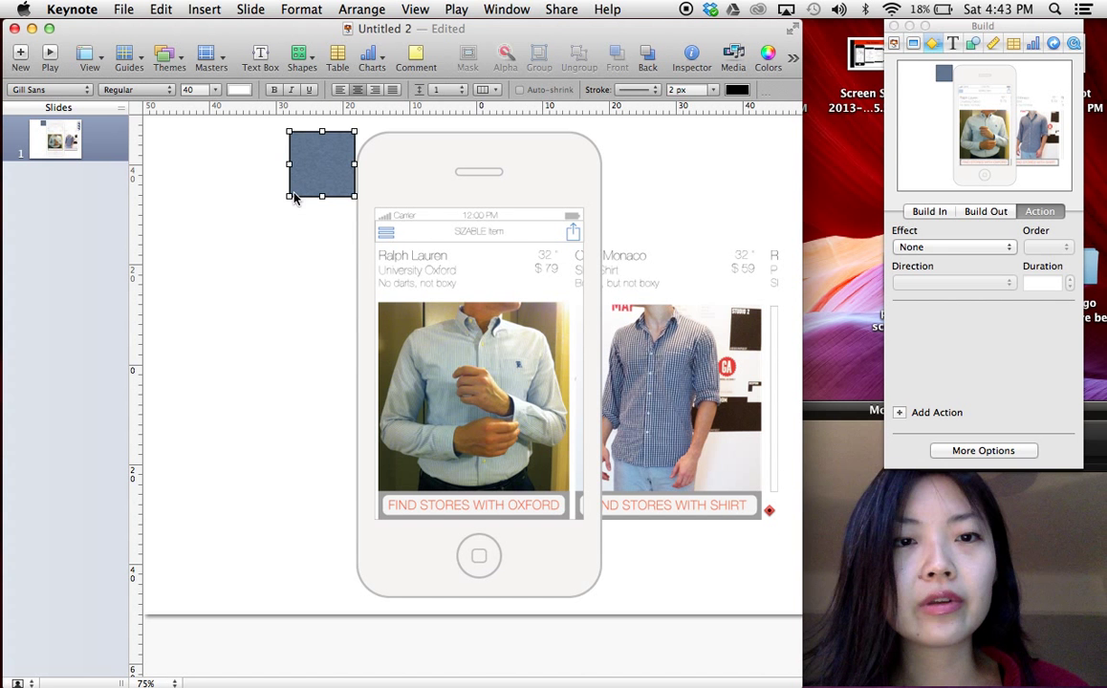
{"action": "left_click_drag", "start_coordinate": [290, 197], "coordinate": [149, 597]}
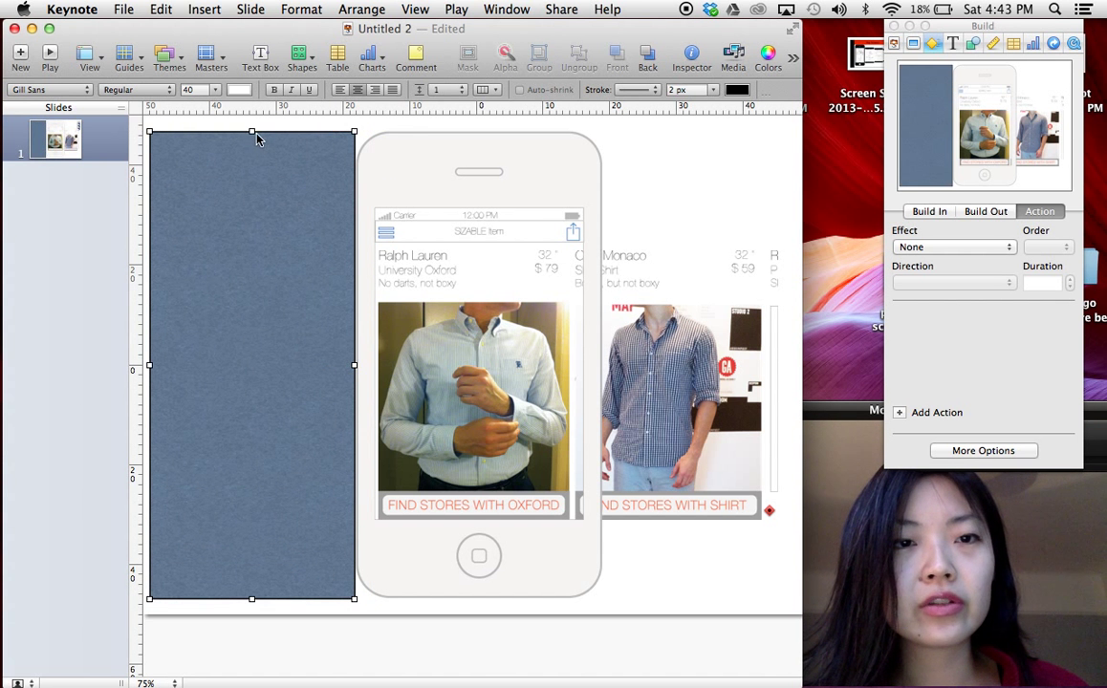
{"action": "left_click_drag", "start_coordinate": [253, 130], "coordinate": [252, 207]}
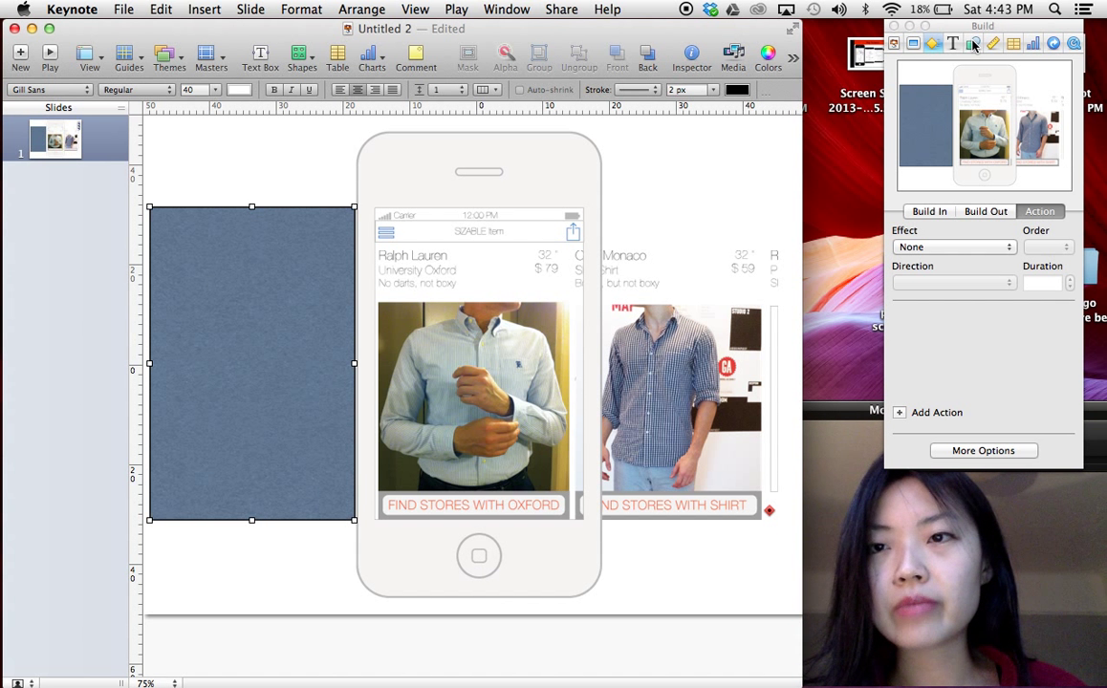
Step: Give the tall rectangle a plain white Color Fill and set its Stroke to None
{"action": "left_click", "coordinate": [975, 44]}
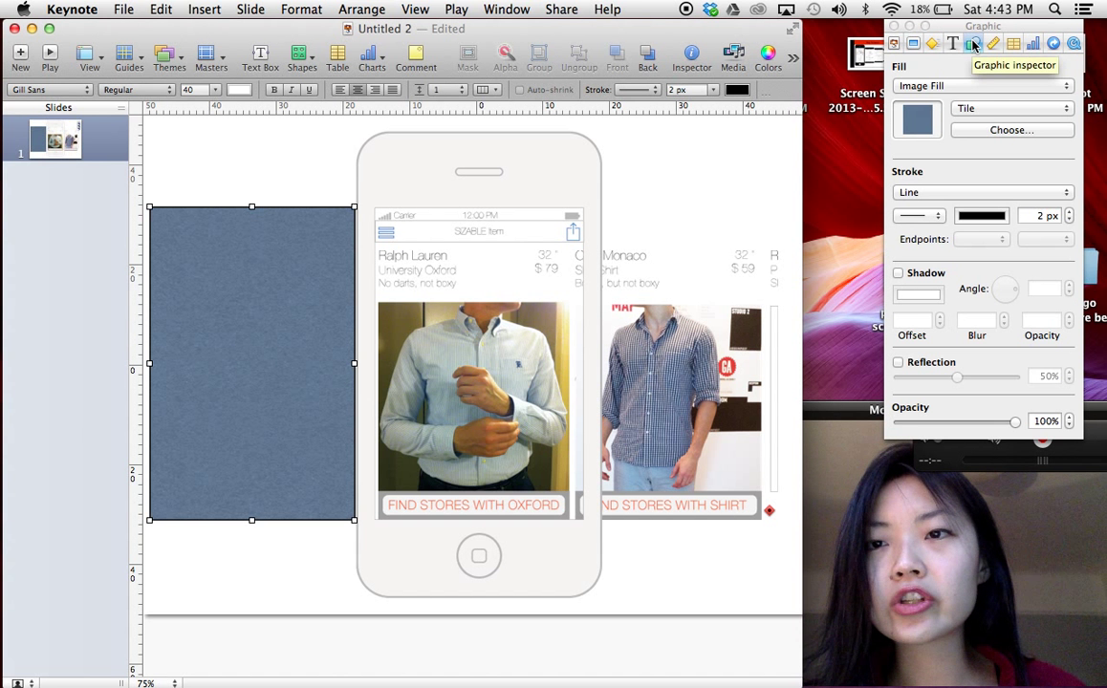
{"action": "left_click", "coordinate": [979, 84]}
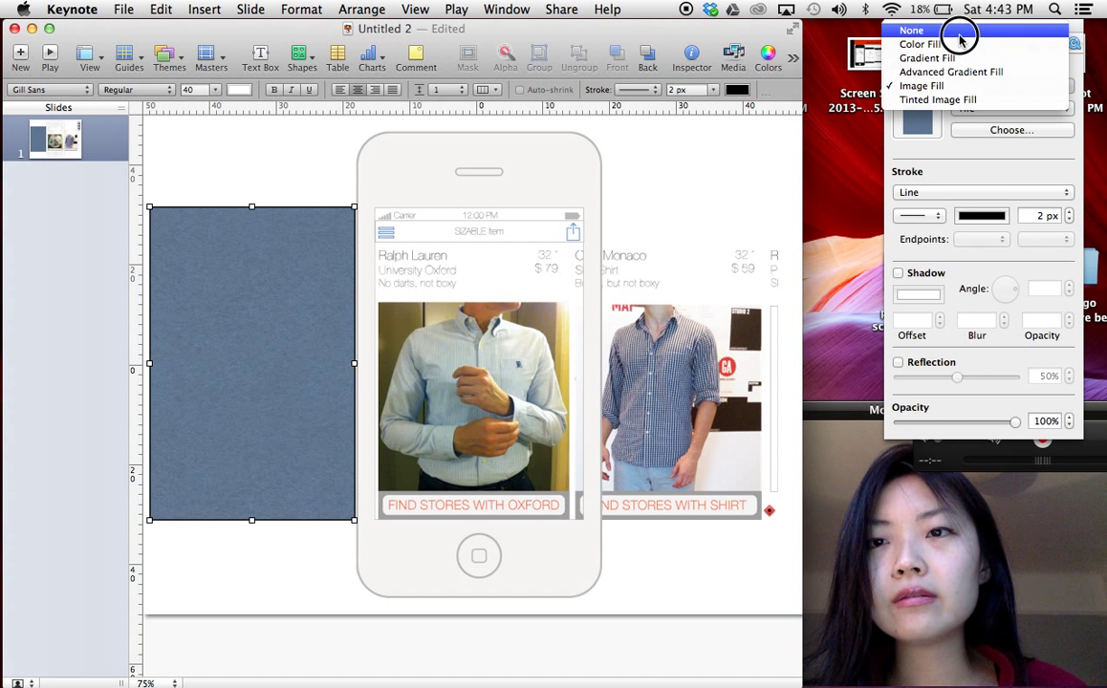
{"action": "left_click", "coordinate": [910, 30]}
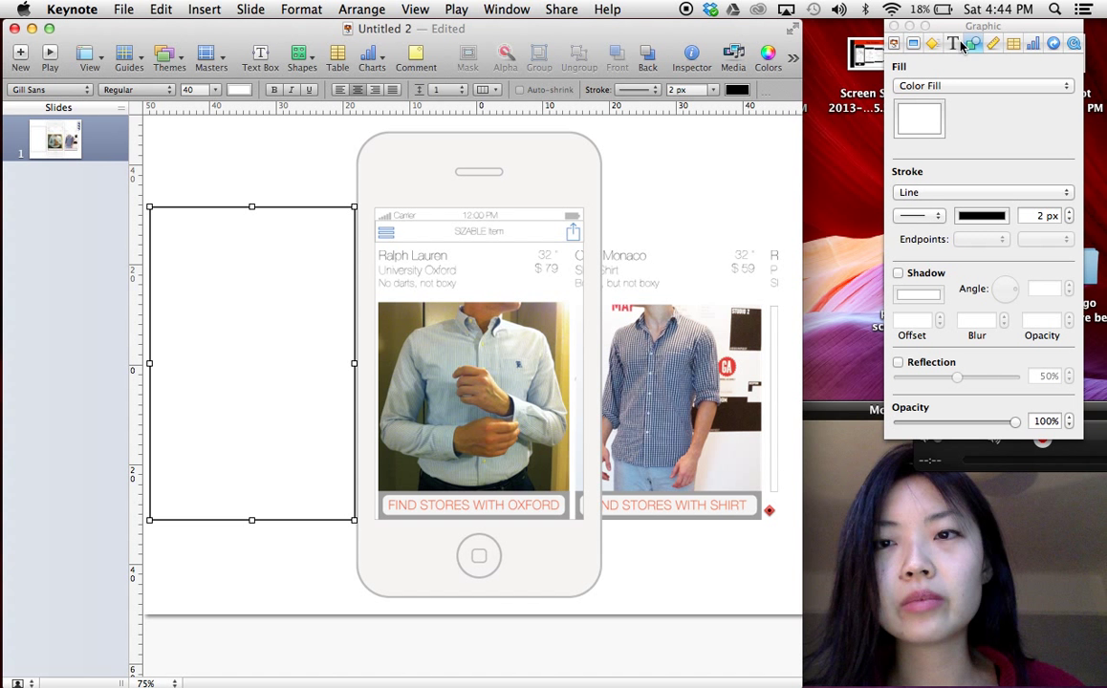
{"action": "left_click", "coordinate": [983, 191]}
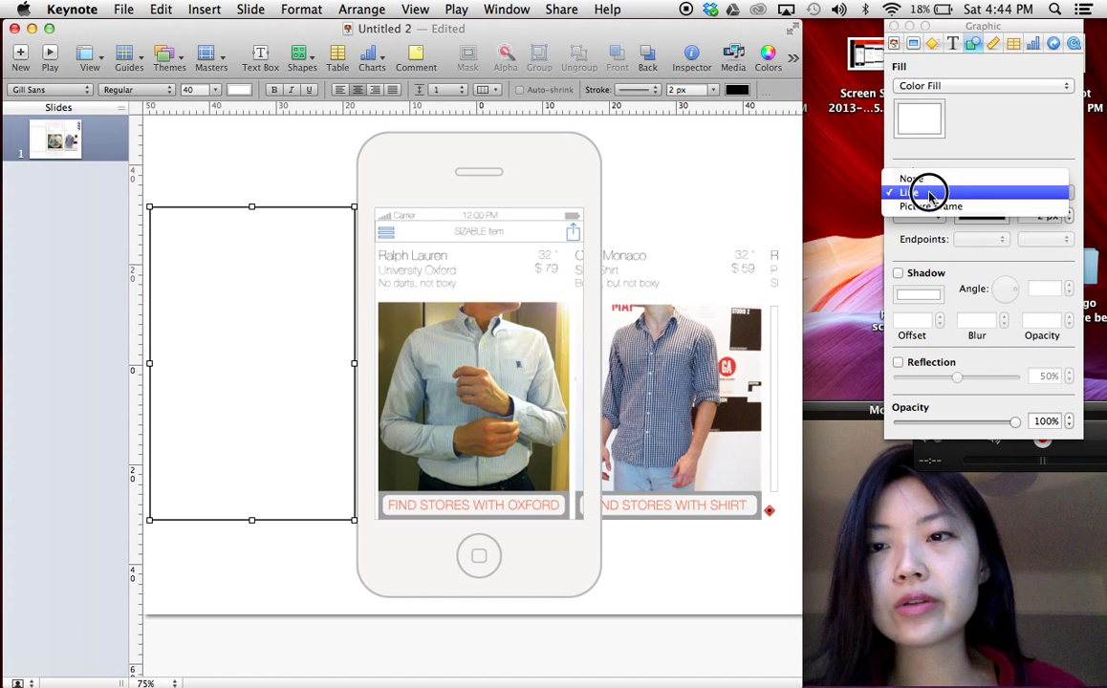
{"action": "left_click", "coordinate": [922, 180]}
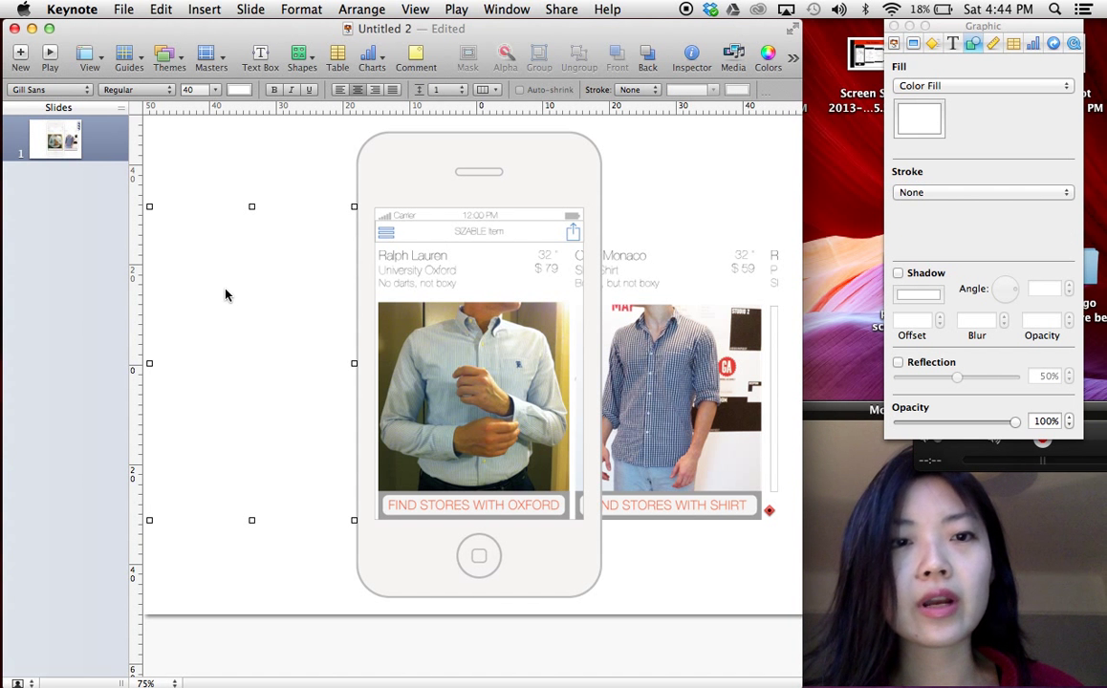
{"action": "left_click", "coordinate": [161, 8]}
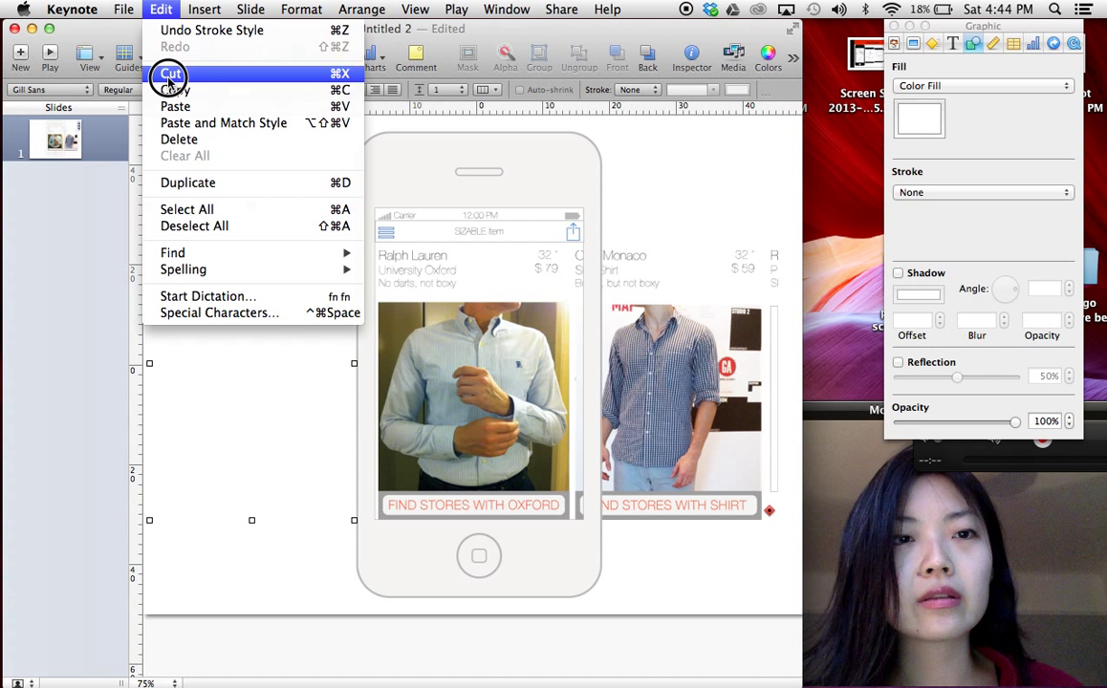
Step: Copy and paste the white rectangle, then drag the duplicate right of the phone frame
{"action": "left_click", "coordinate": [168, 73]}
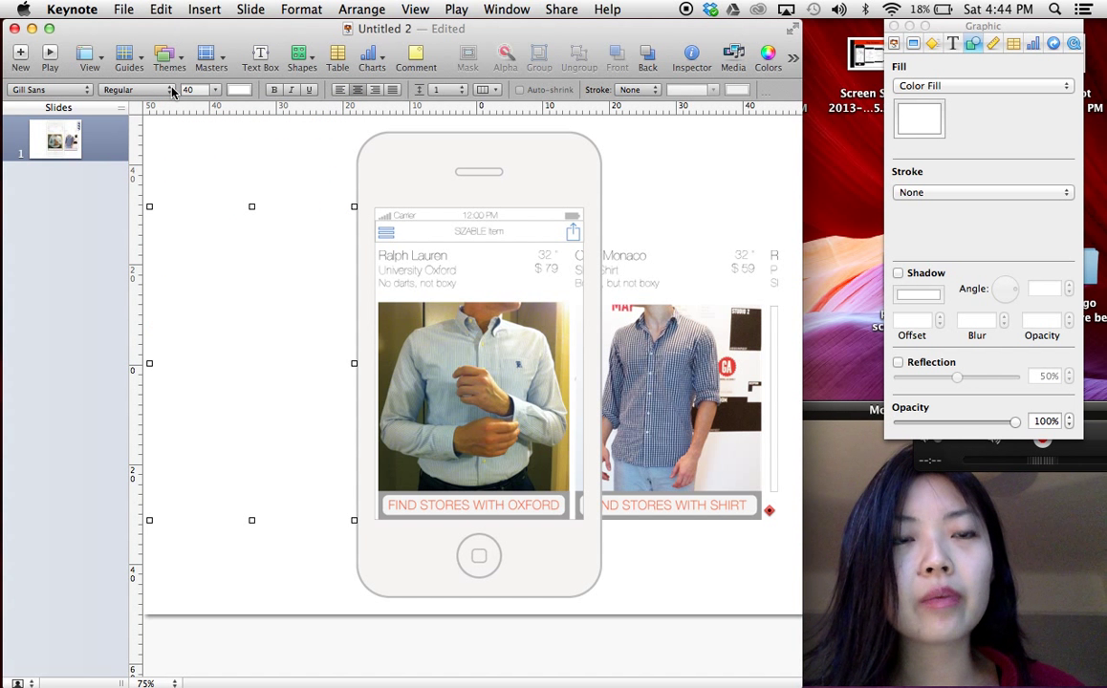
{"action": "left_click", "coordinate": [161, 8]}
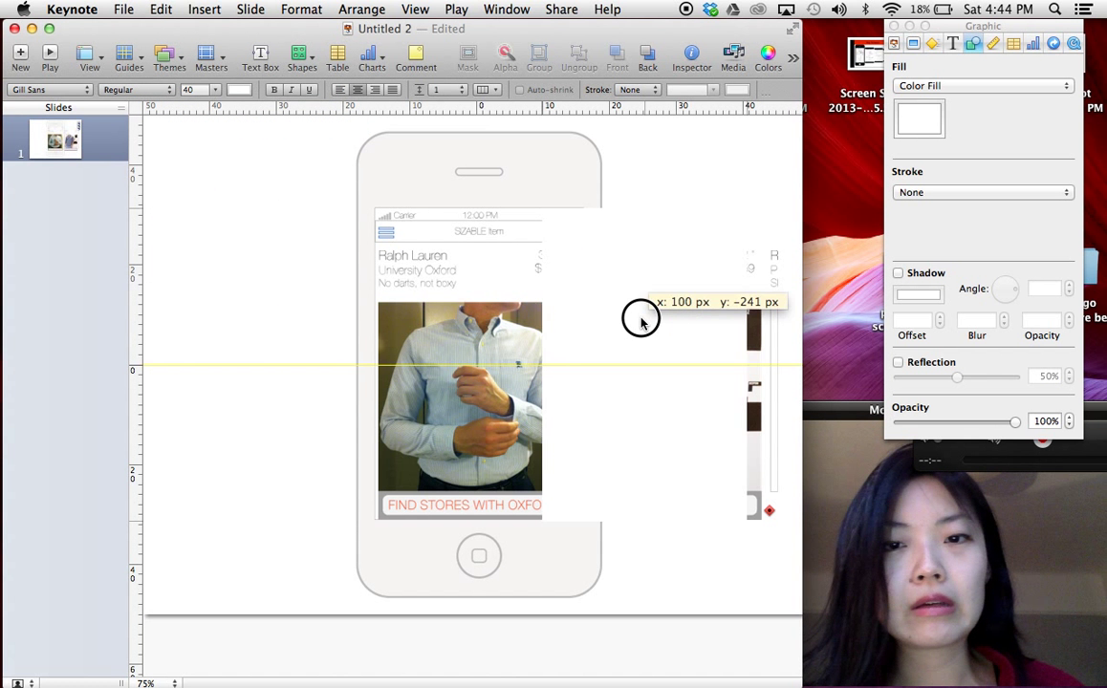
{"action": "left_click_drag", "start_coordinate": [640, 318], "coordinate": [700, 332]}
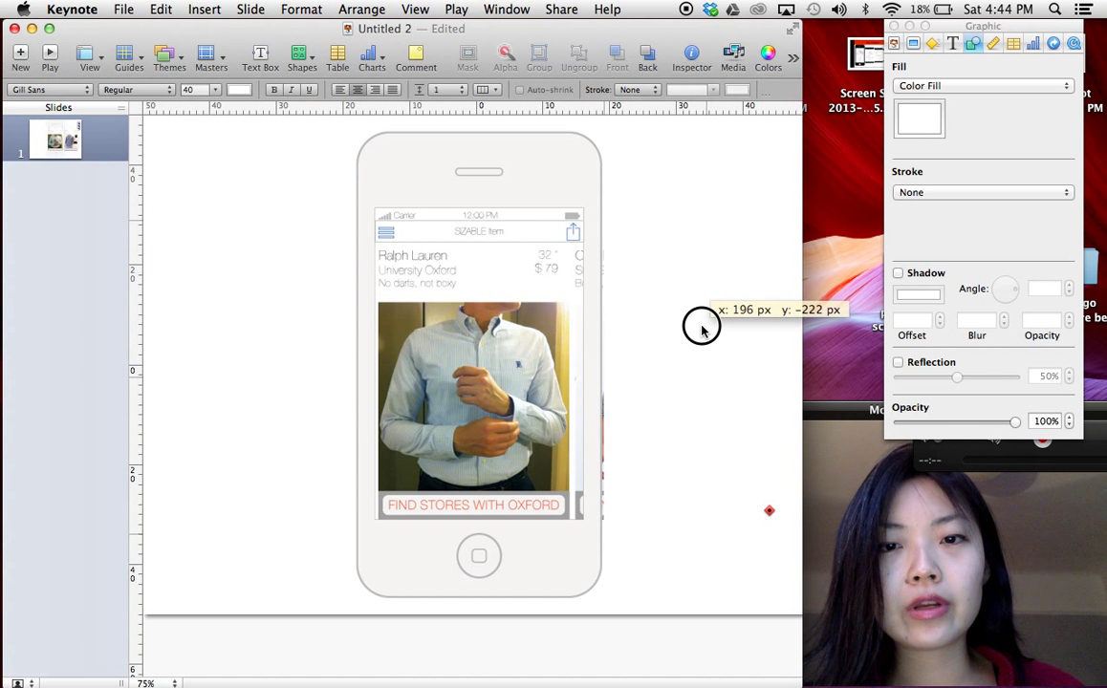